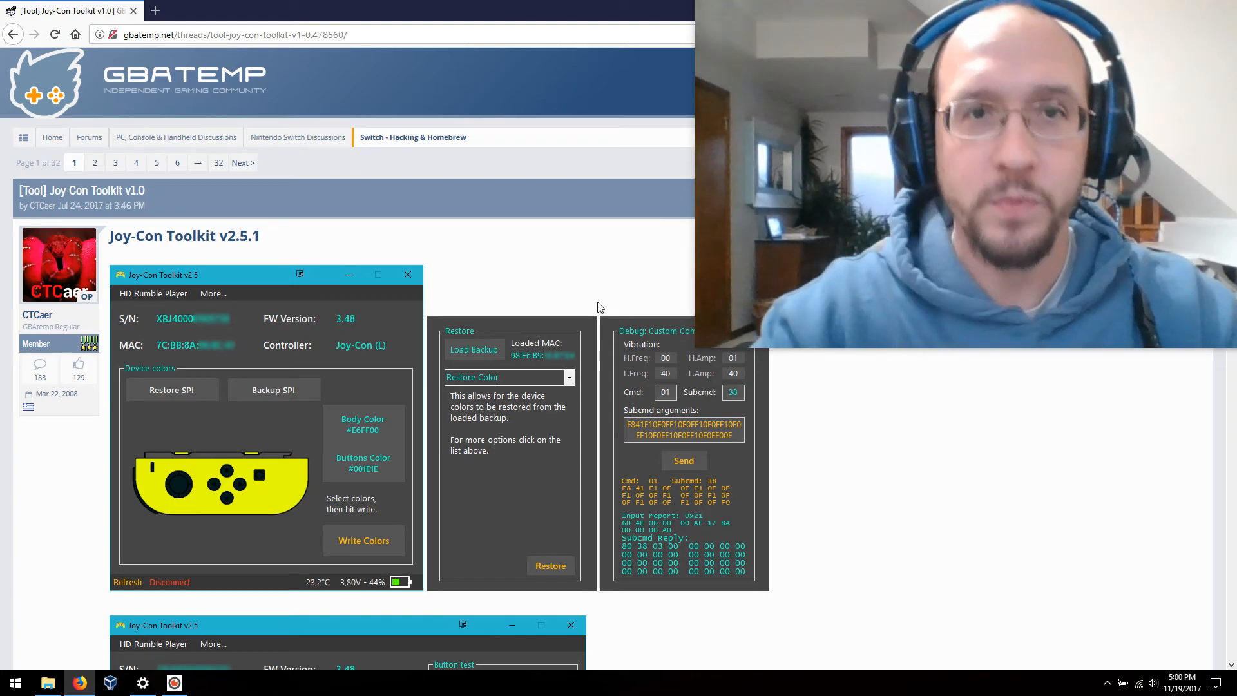
mouse_move(554, 177)
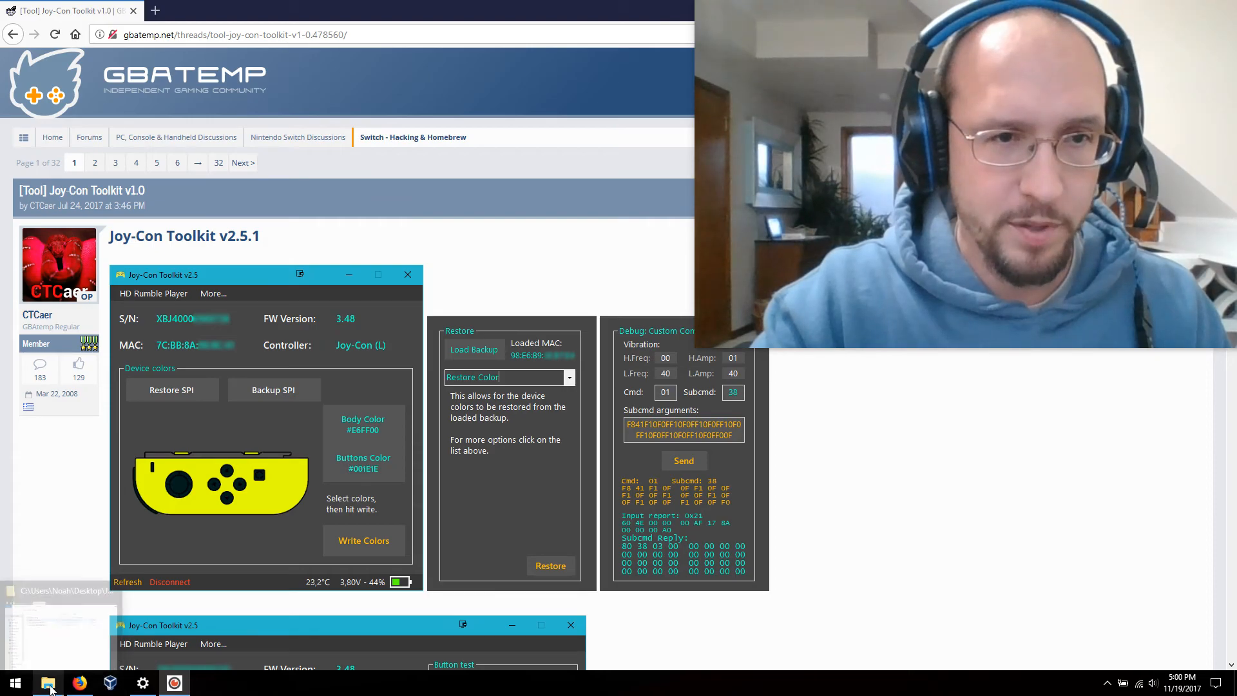
- Launch jctool_v2.5.1.exe from the JoyCon Color Changer folder, which reports no paired controller
click(47, 683)
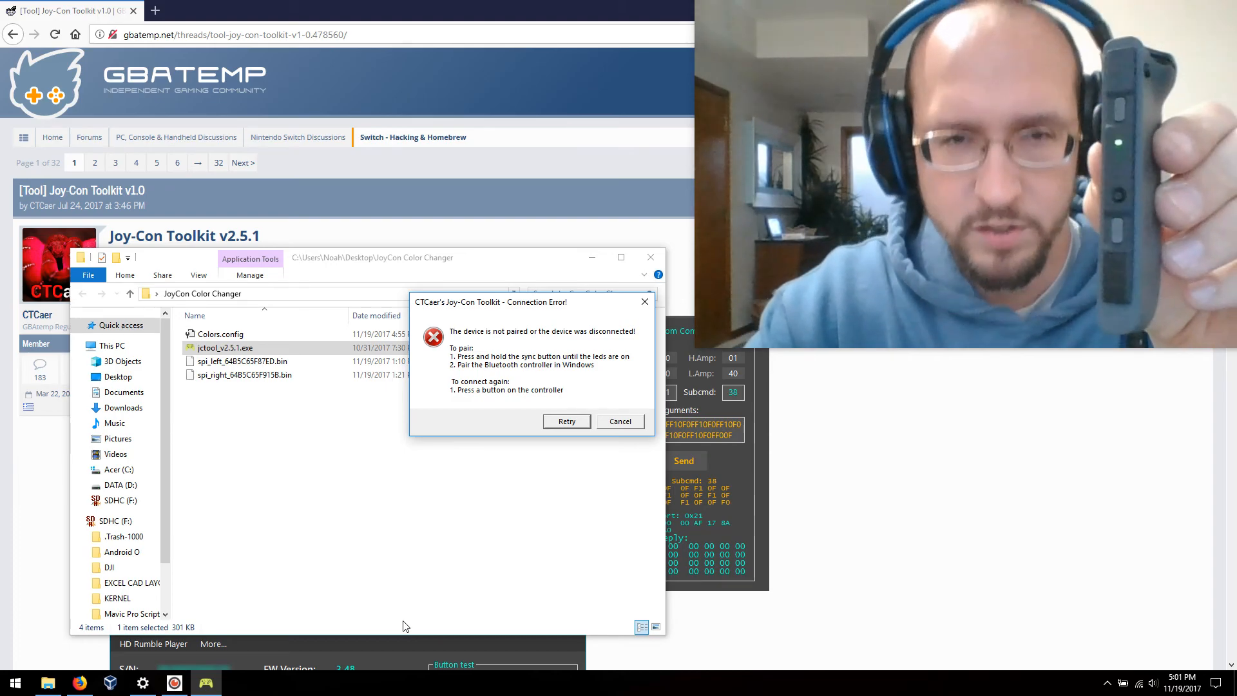
- Pair Joy-Con (L) with Windows as a Bluetooth device
click(142, 682)
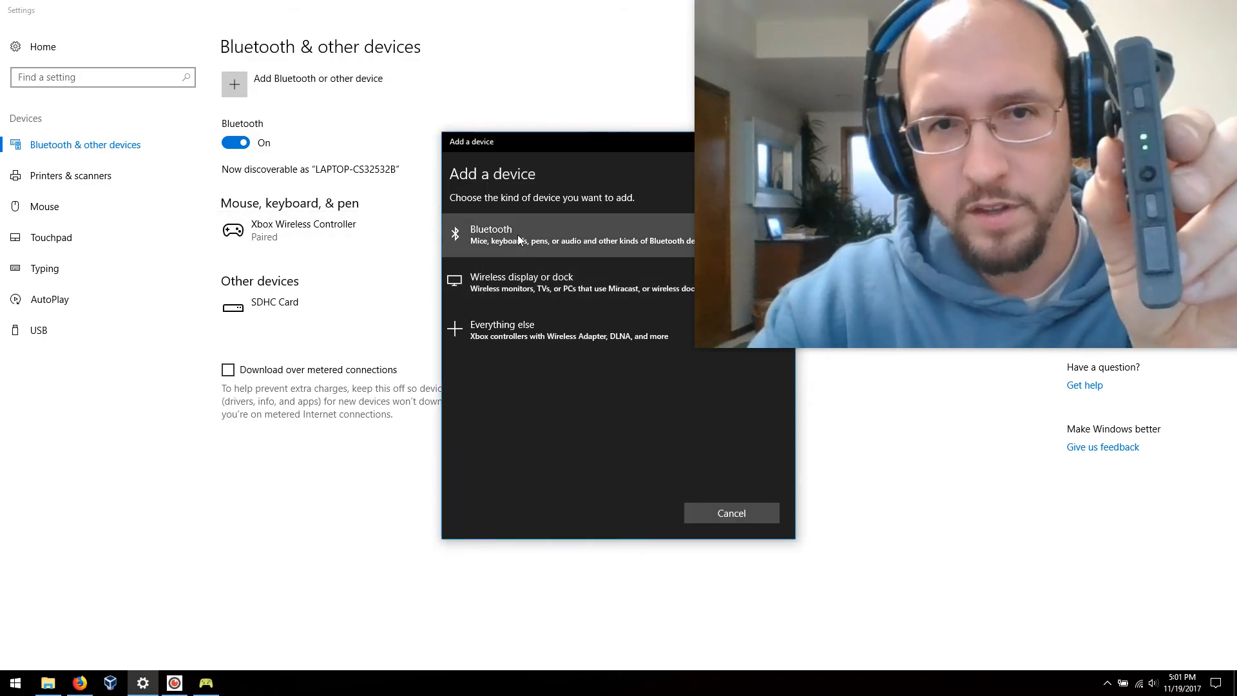
click(515, 234)
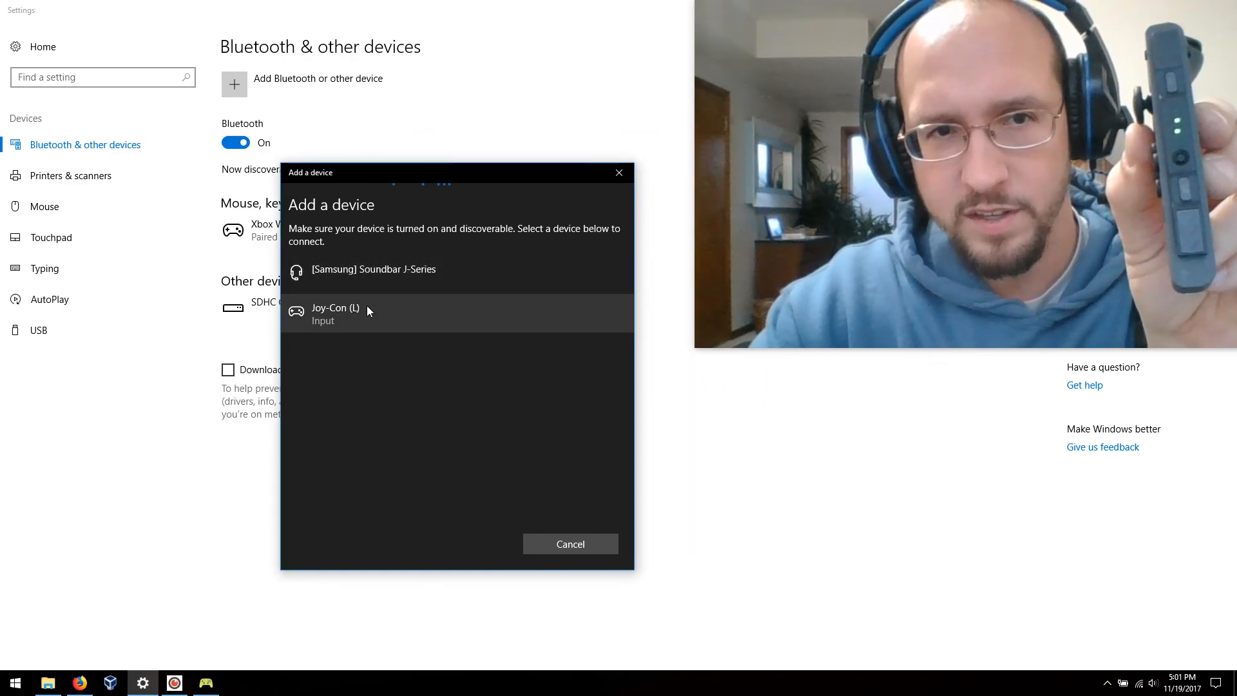
click(335, 308)
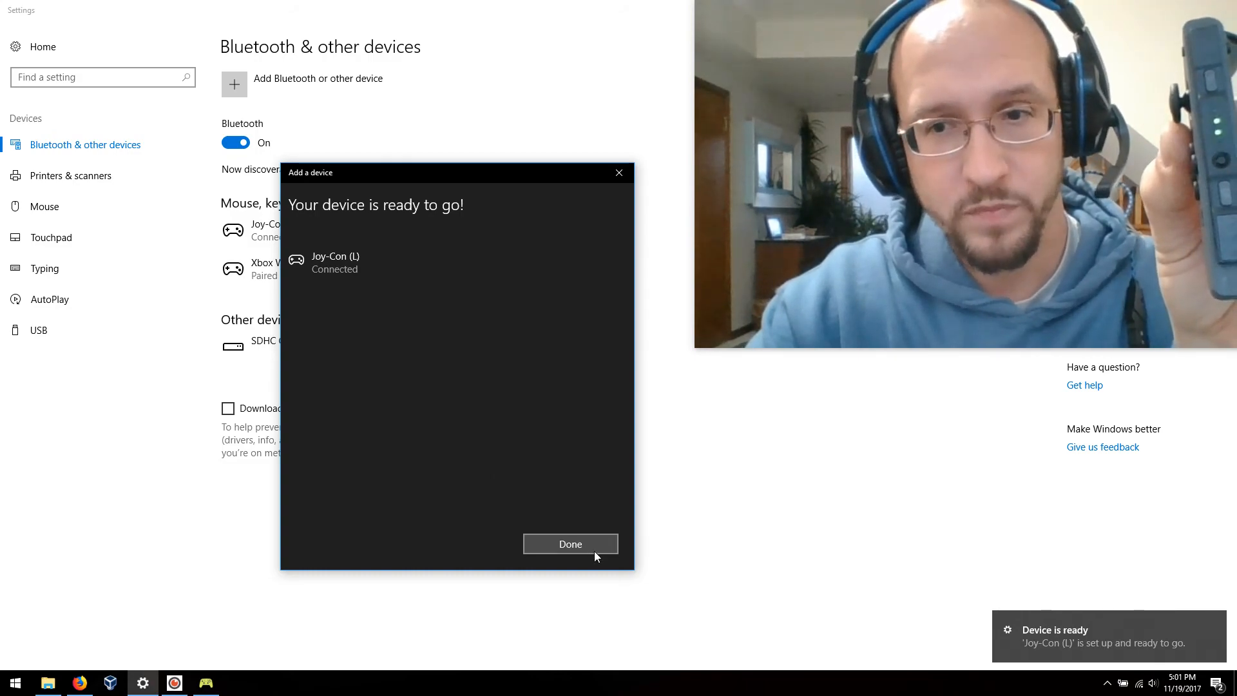
click(570, 544)
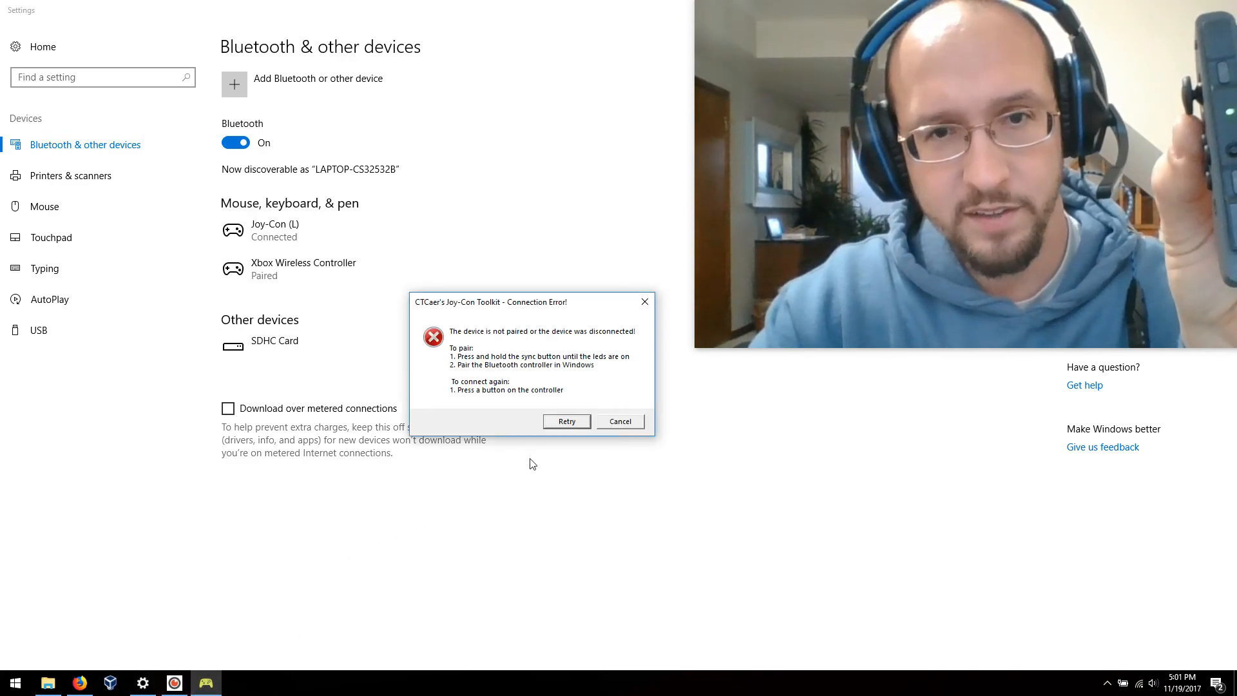
- Reconnect the toolkit to the left Joy-Con, back up its SPI memory, and minimize Explorer
click(566, 421)
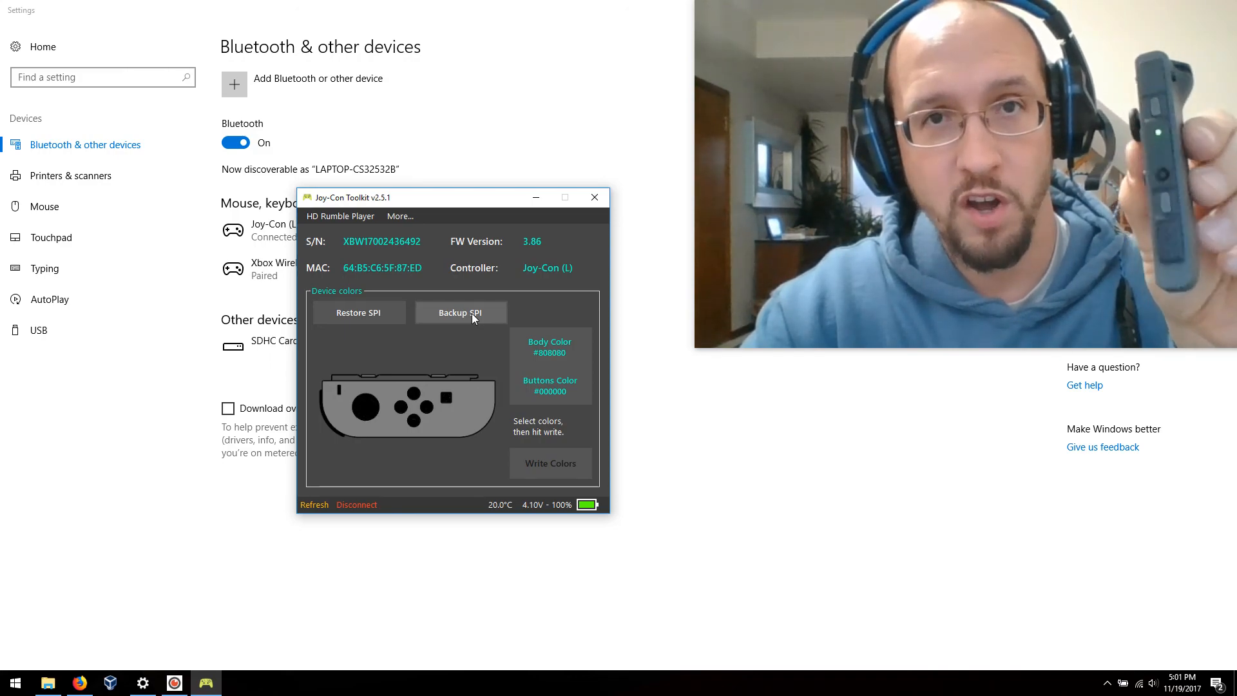
click(47, 683)
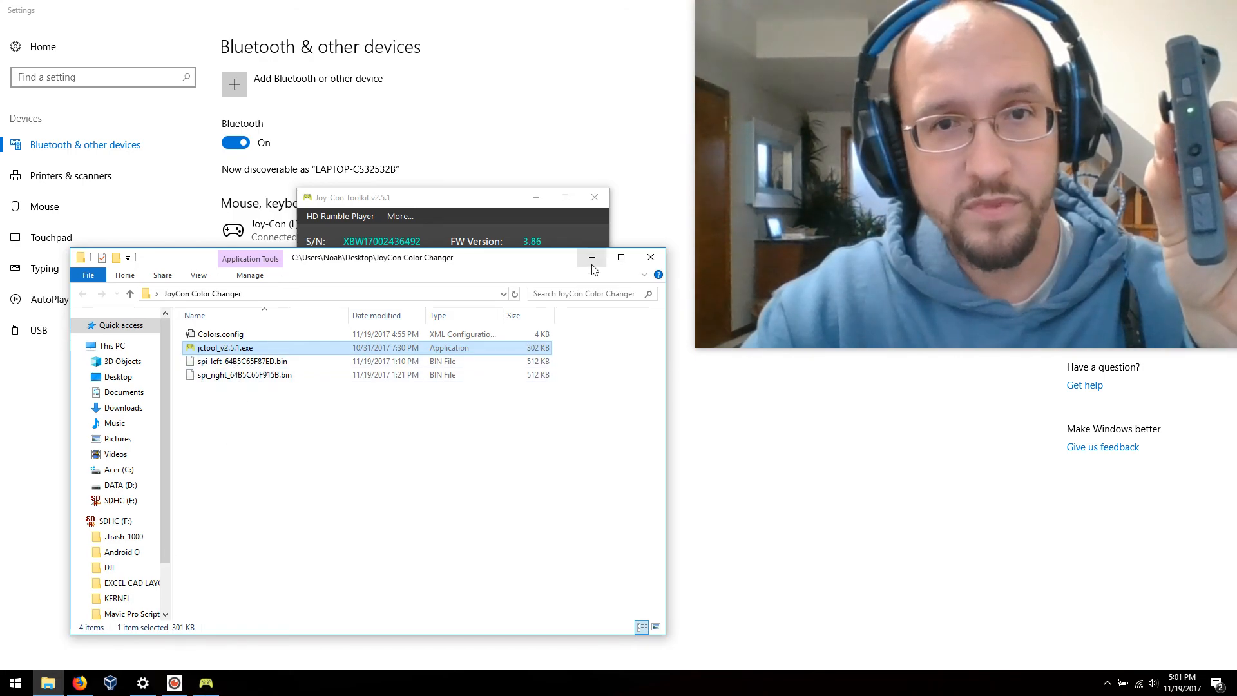
click(592, 257)
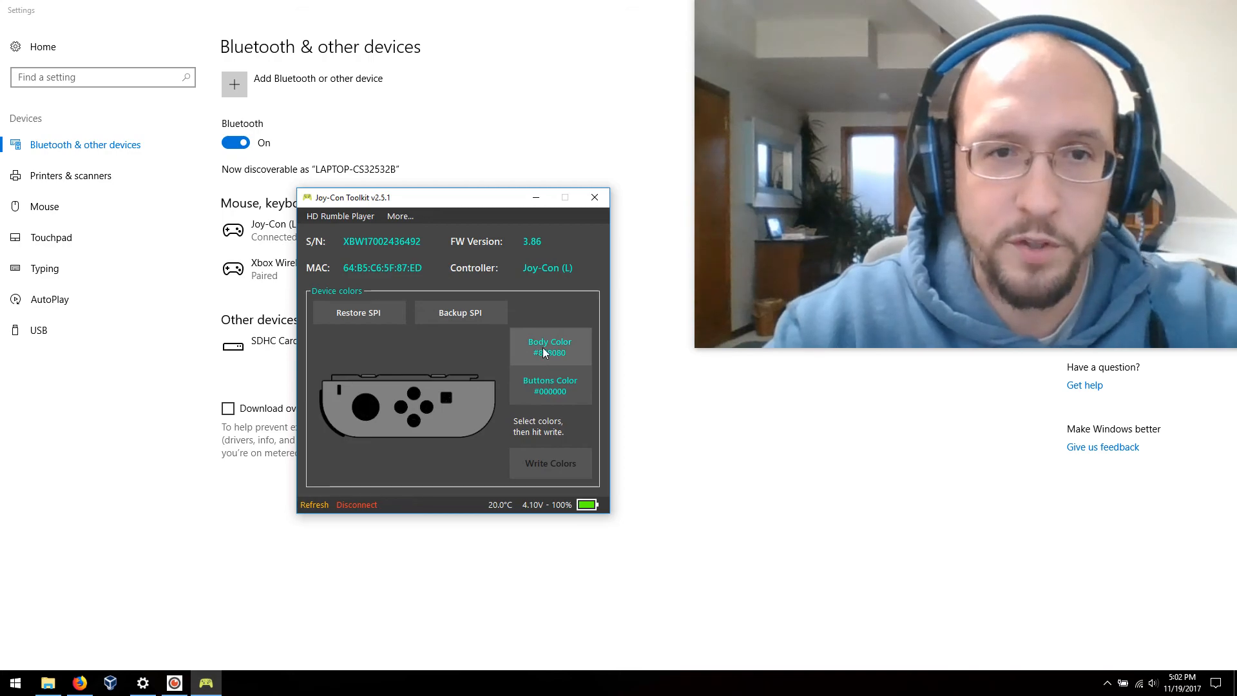
- Choose a red body colour and yellow buttons colour for the left Joy-Con
click(549, 346)
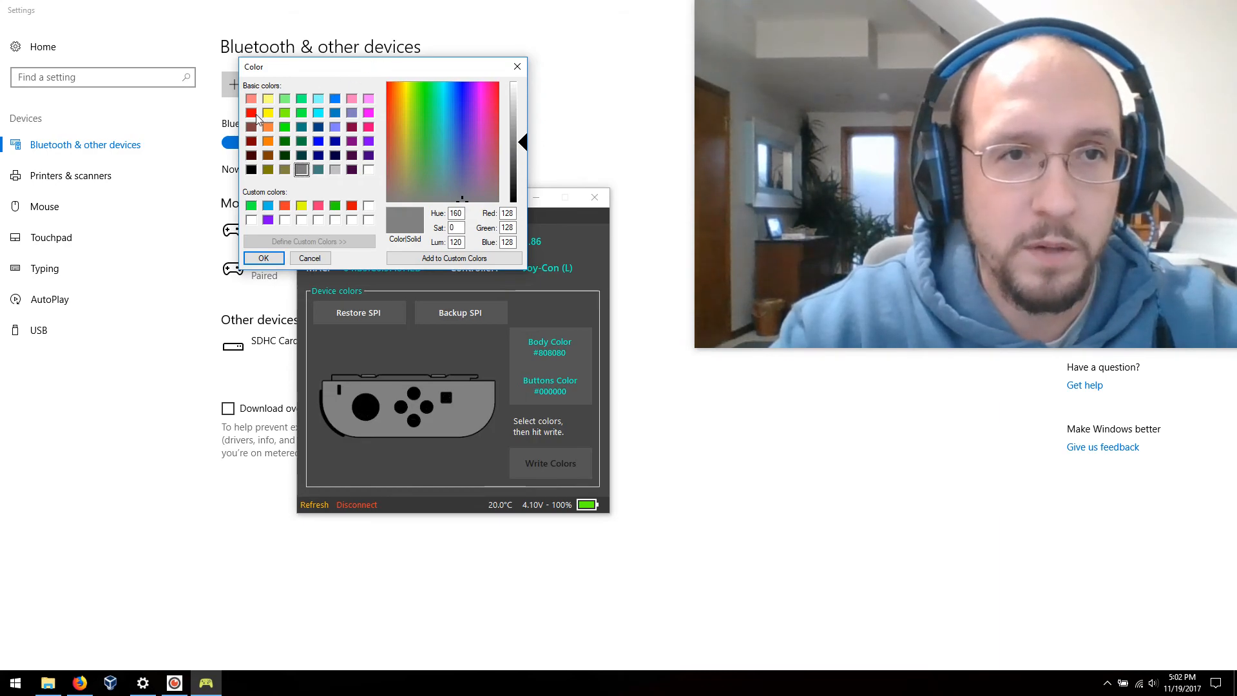
click(252, 113)
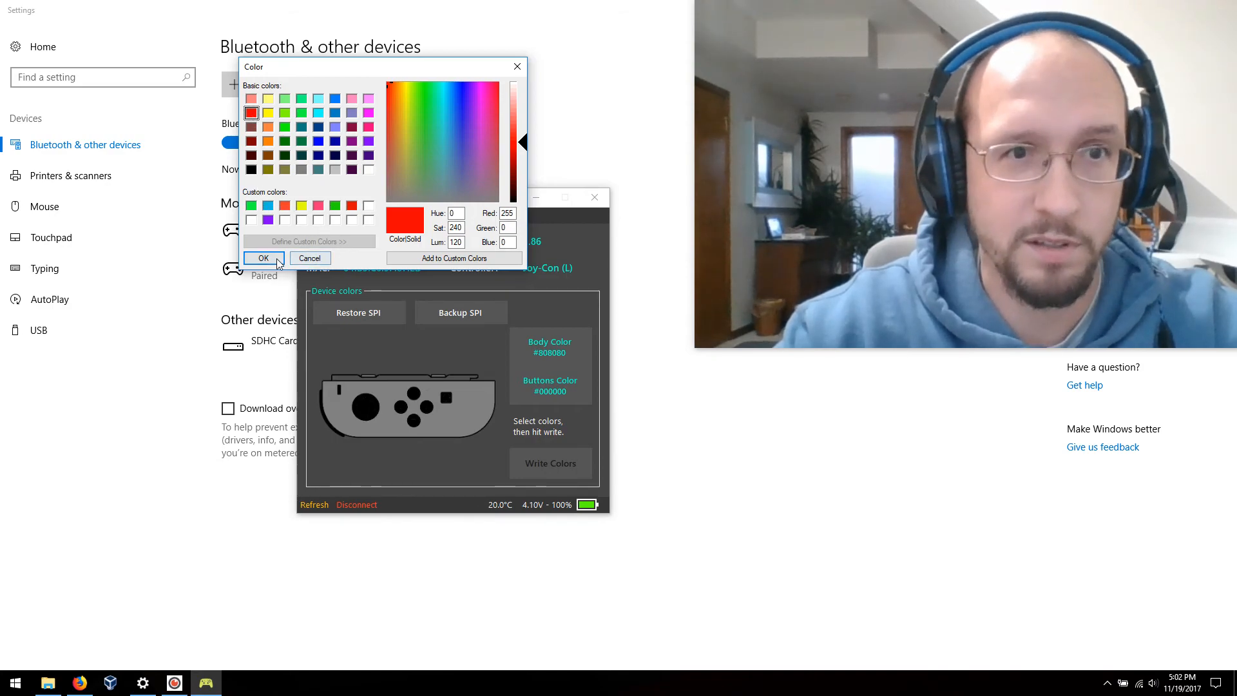
click(263, 257)
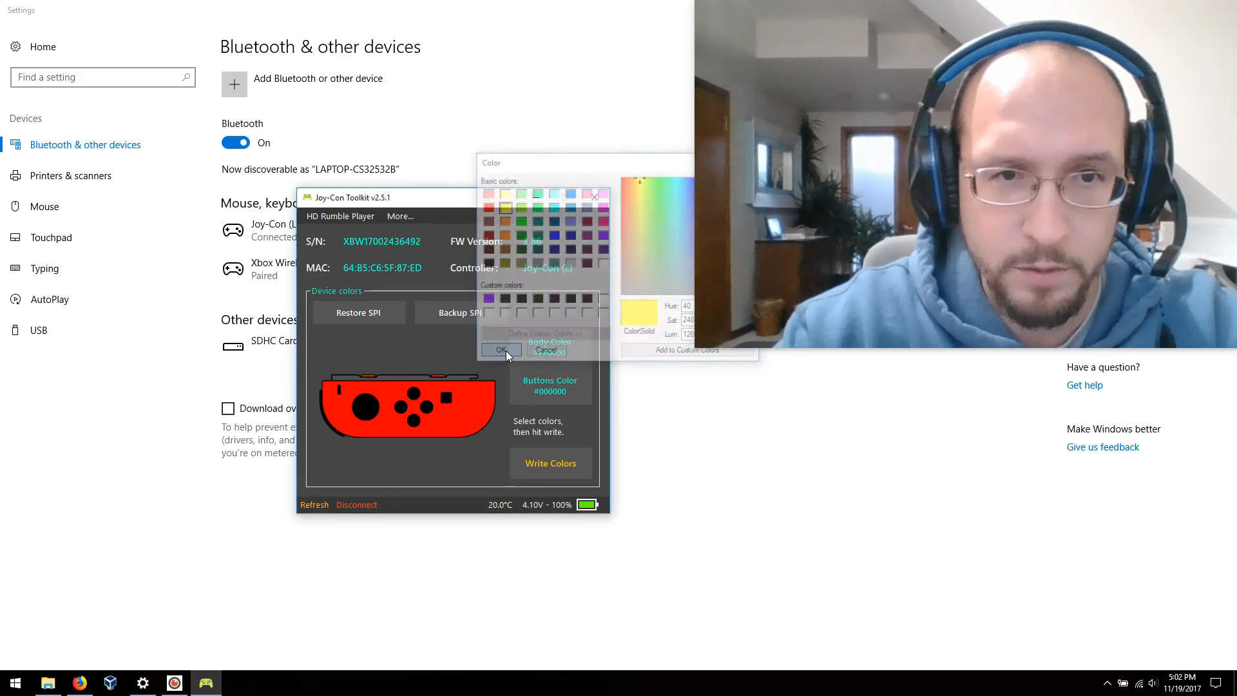
click(501, 349)
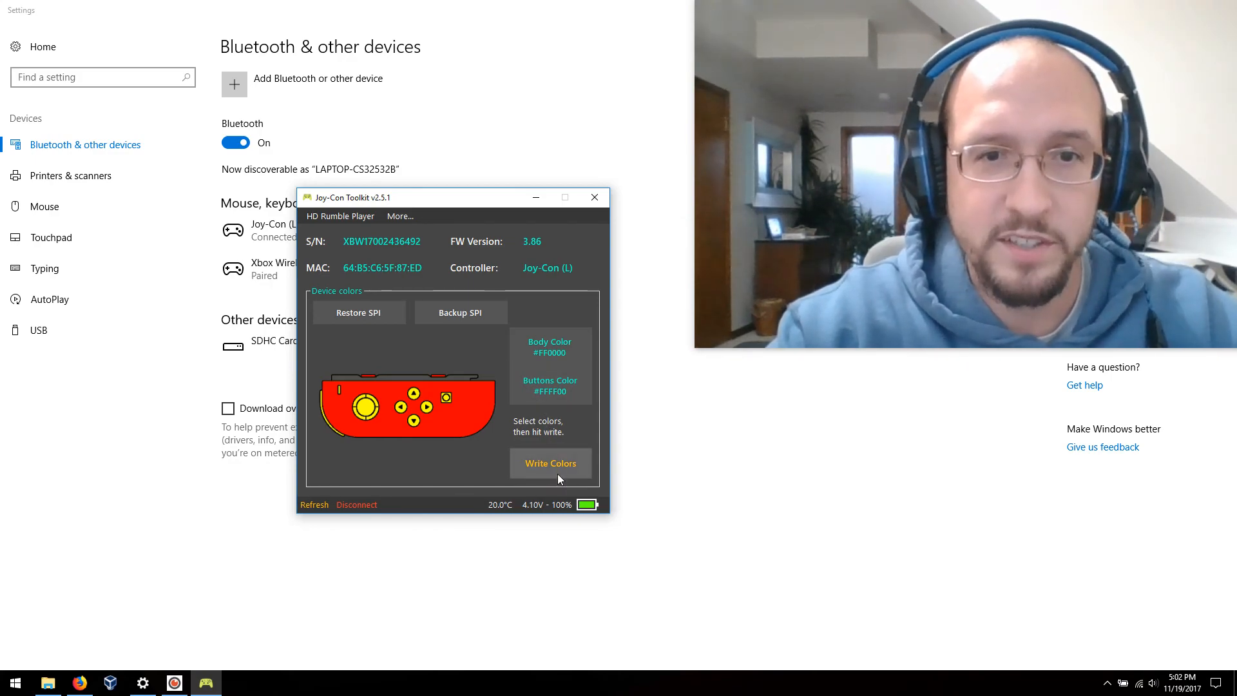
- Write the red and yellow colours to the left Joy-Con, accepting the backup warning
click(550, 463)
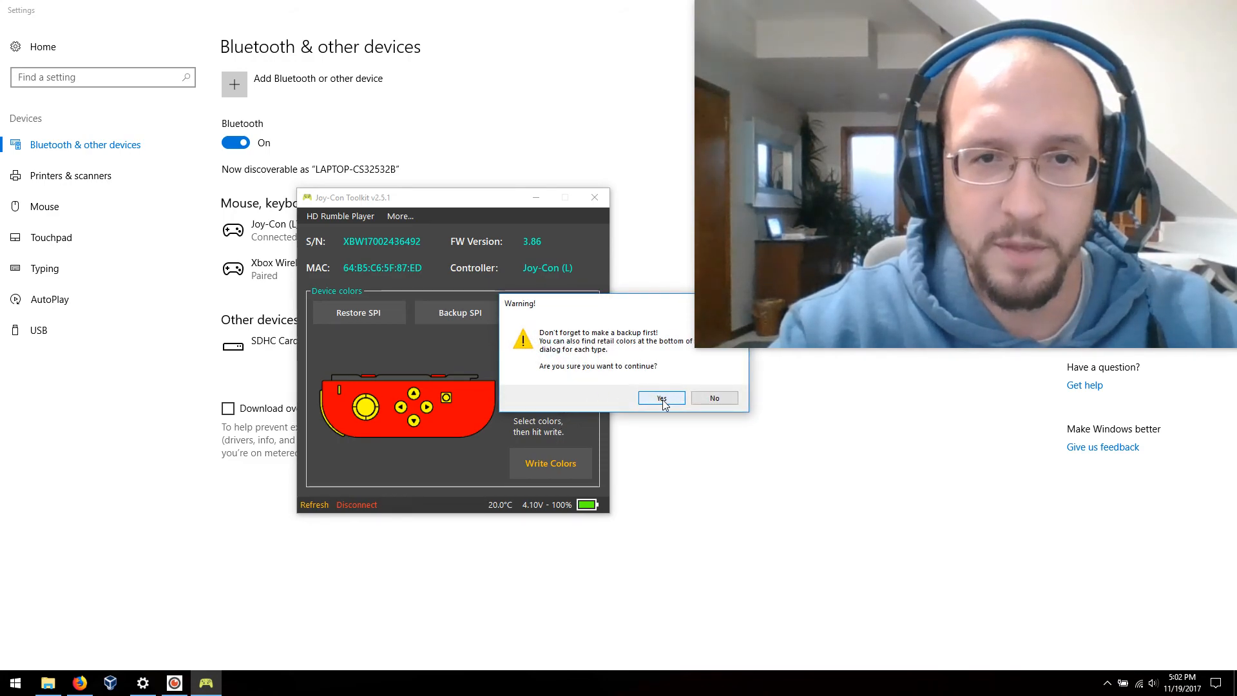
click(661, 398)
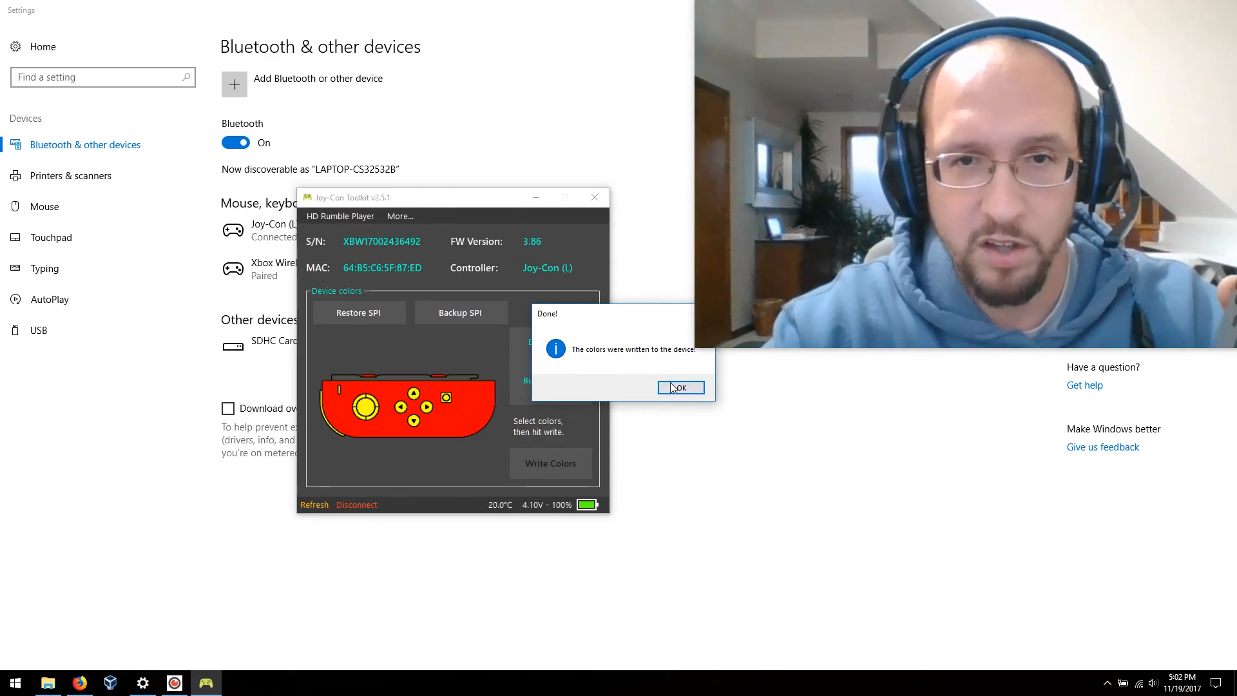
click(681, 387)
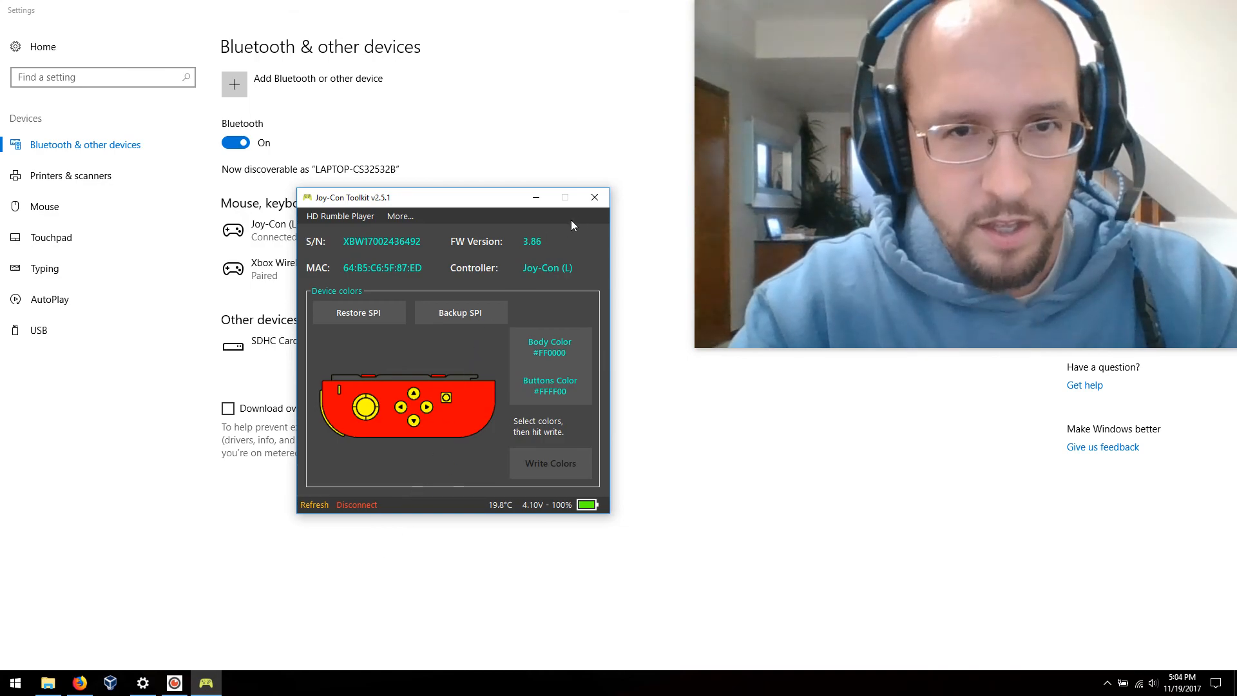
- Close the toolkit and pair Joy-Con (R) over Bluetooth
click(594, 197)
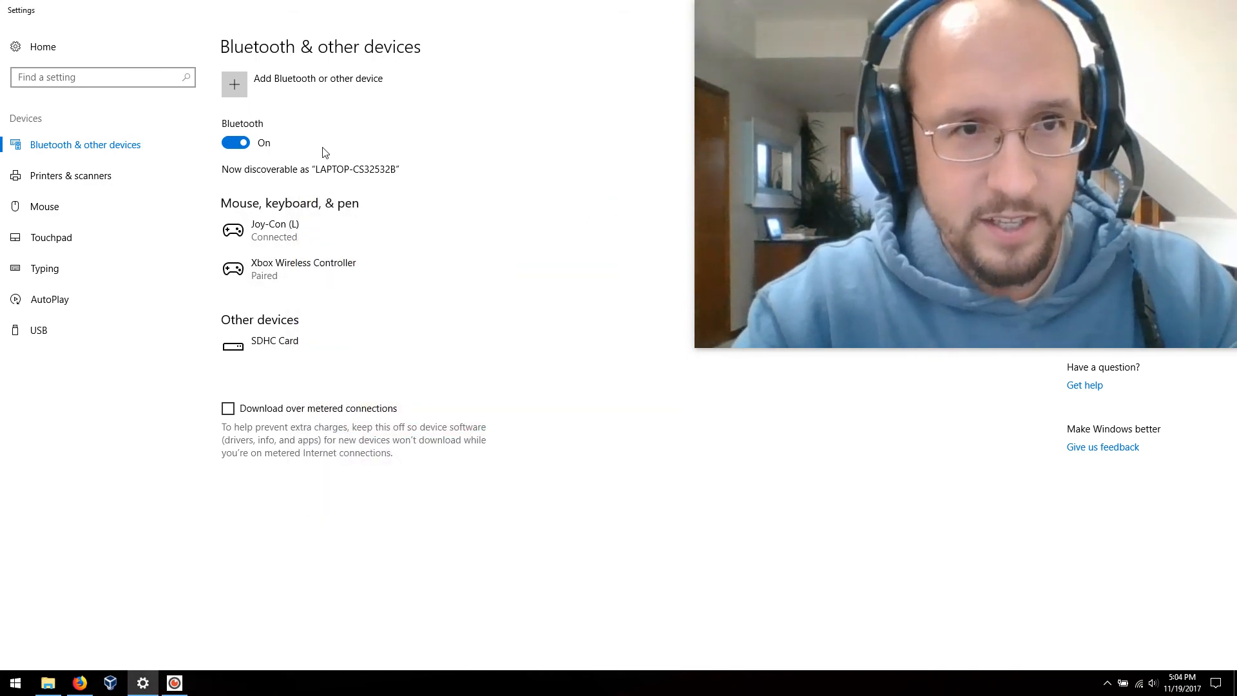
click(234, 84)
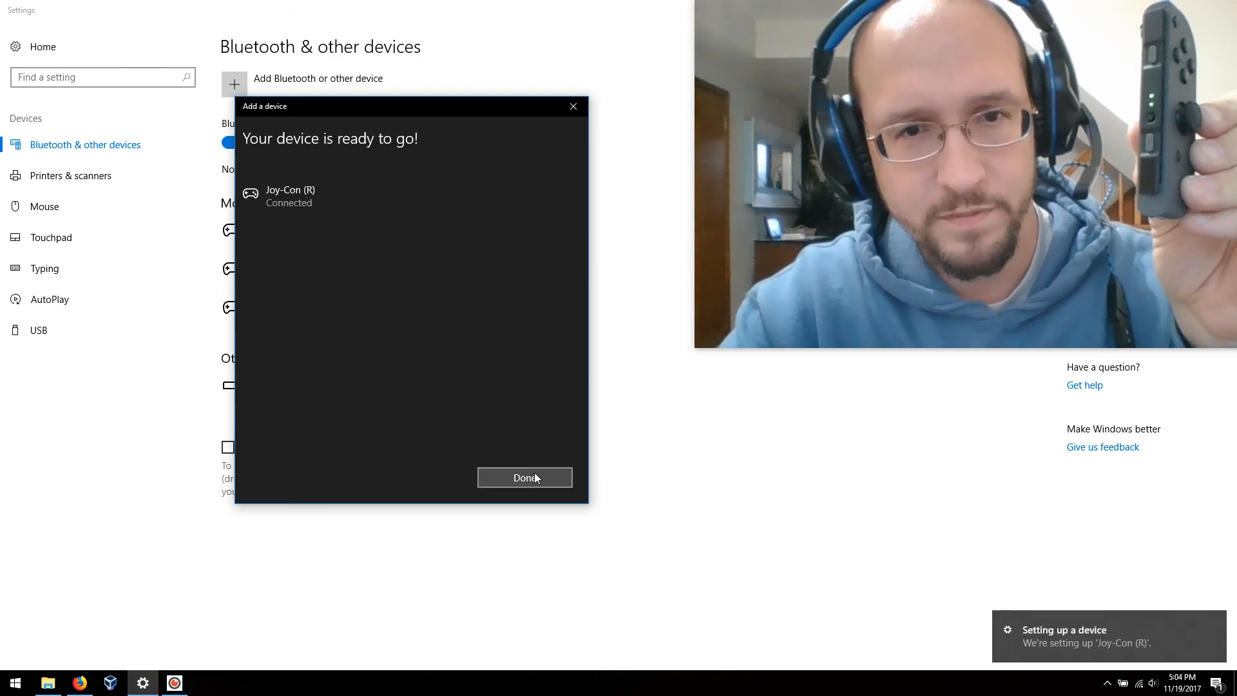
click(524, 478)
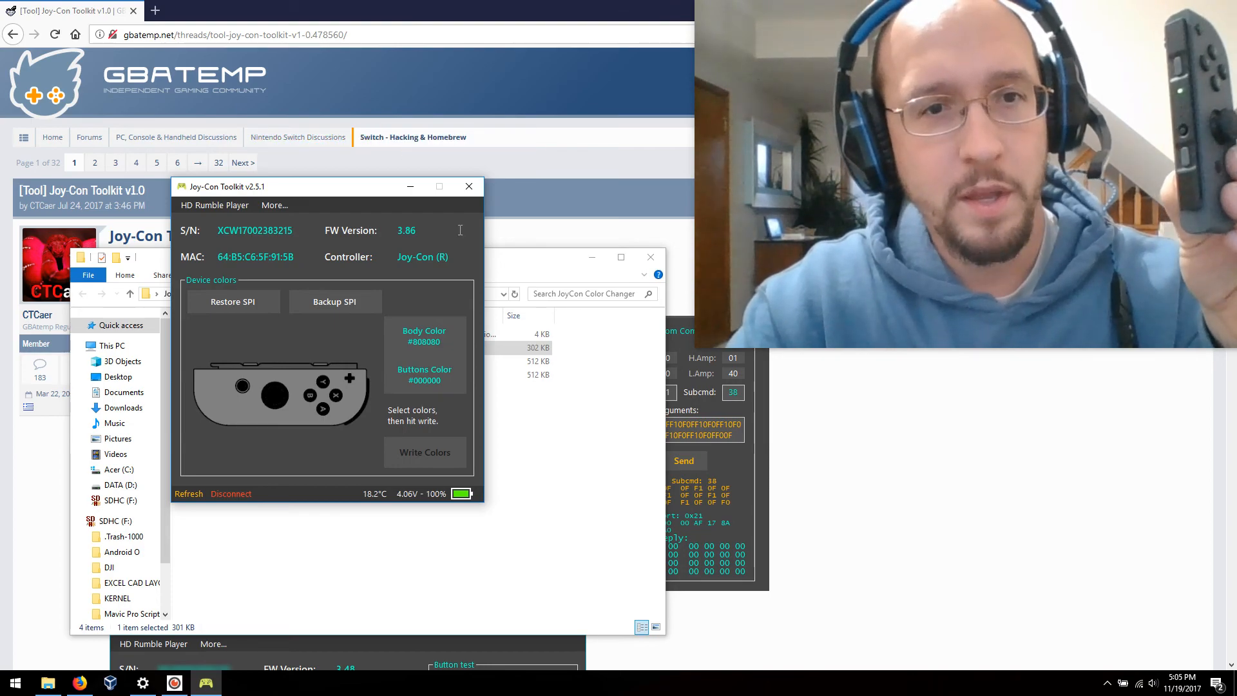
- Choose a green body colour and magenta buttons colour for the right Joy-Con
click(424, 336)
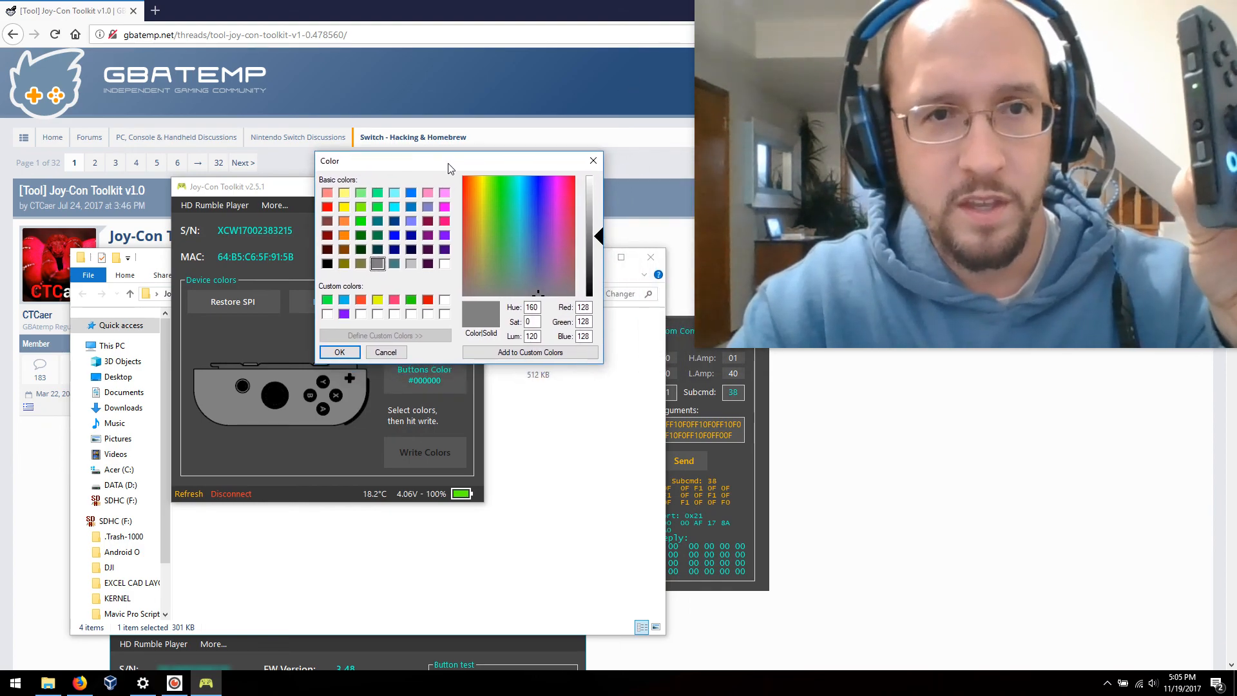
mouse_move(394, 237)
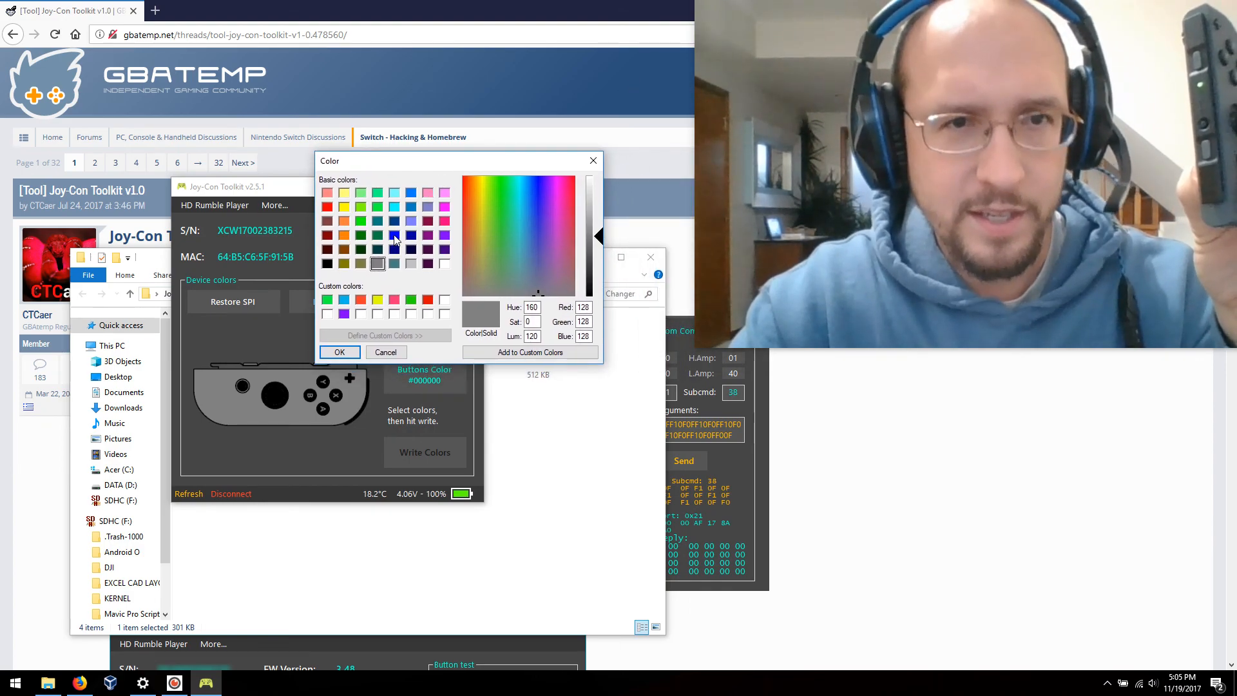
click(360, 221)
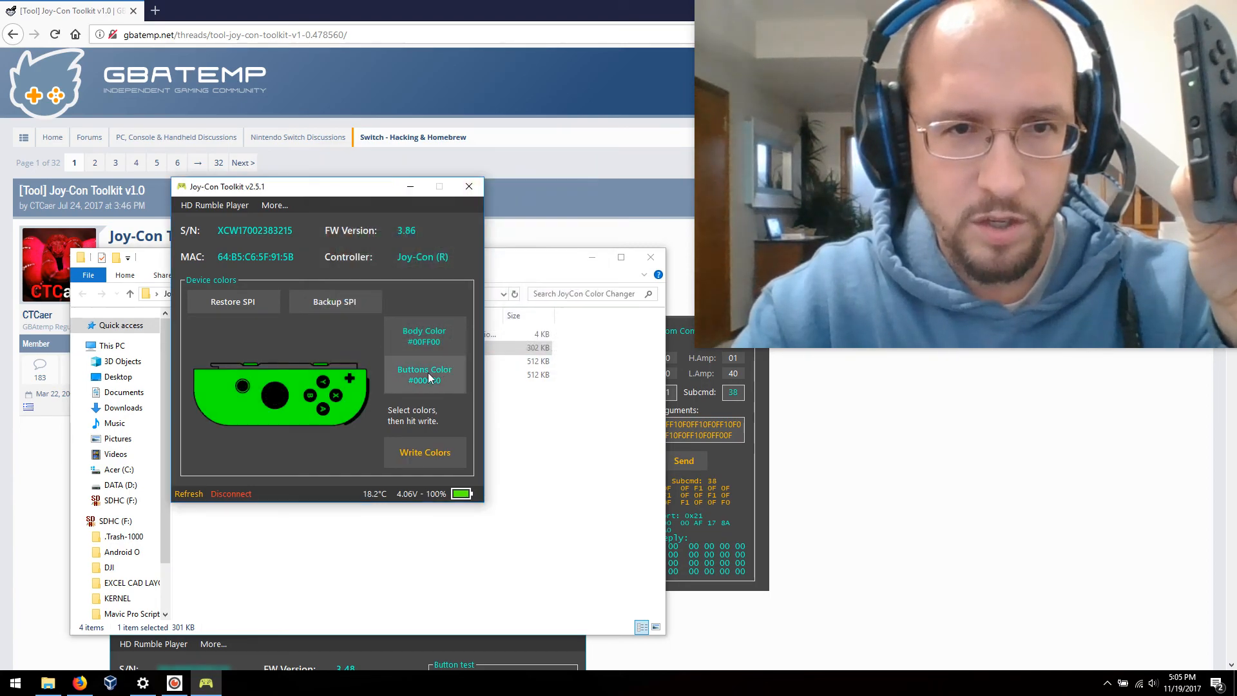
click(425, 375)
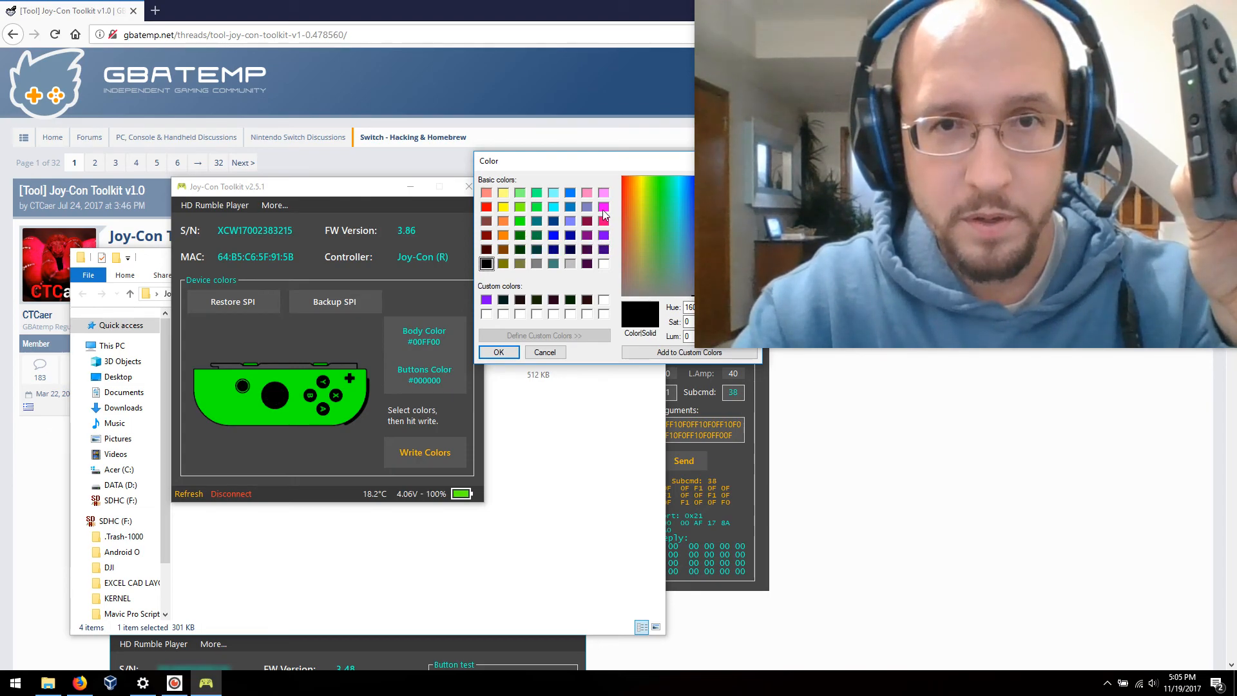
click(603, 207)
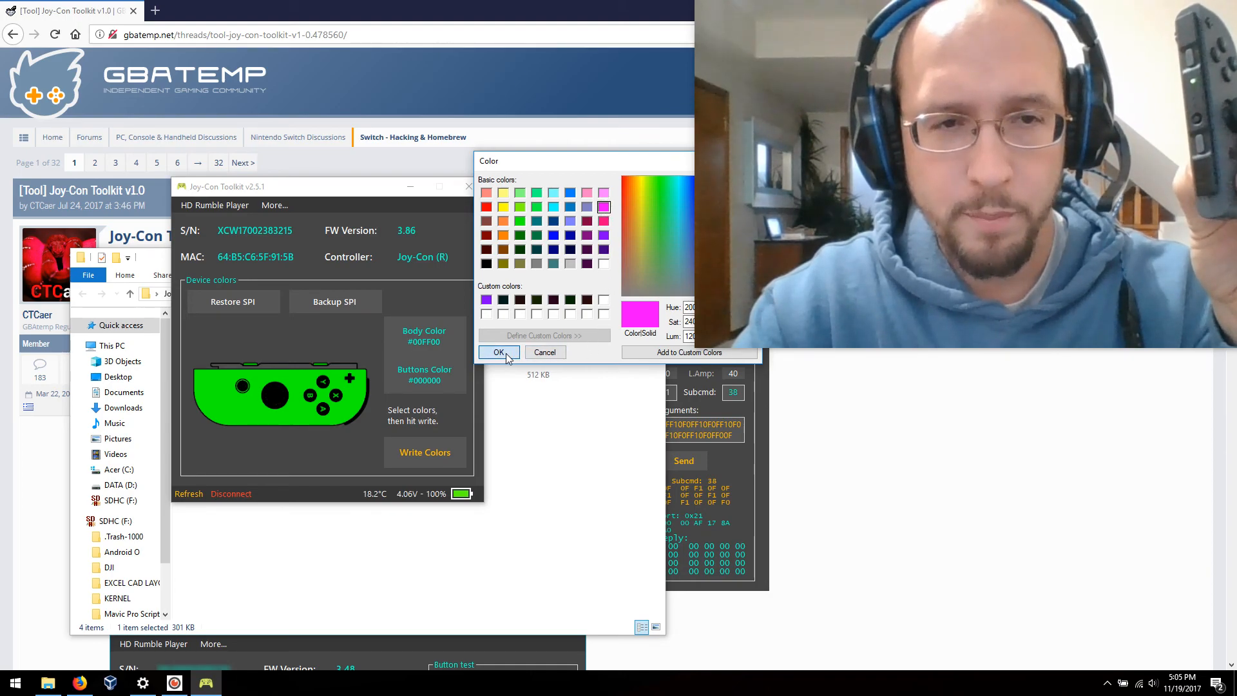
click(498, 352)
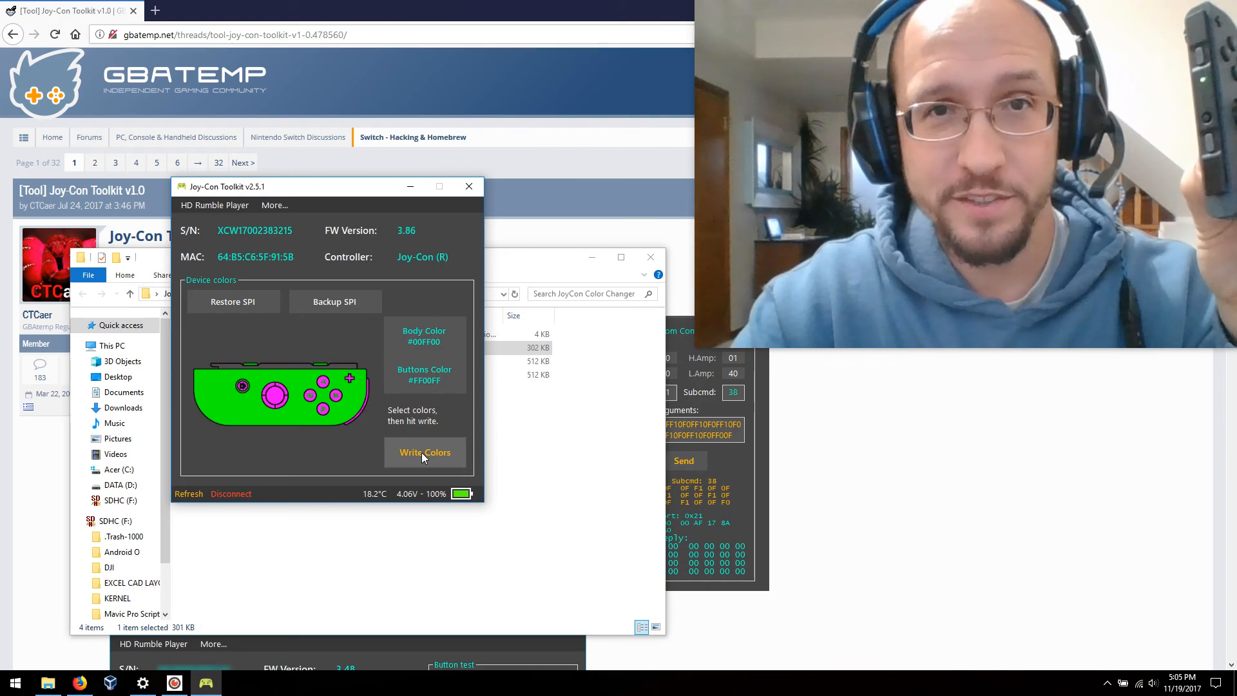
- Write the green and magenta colours to the right Joy-Con, accepting the backup warning
click(425, 453)
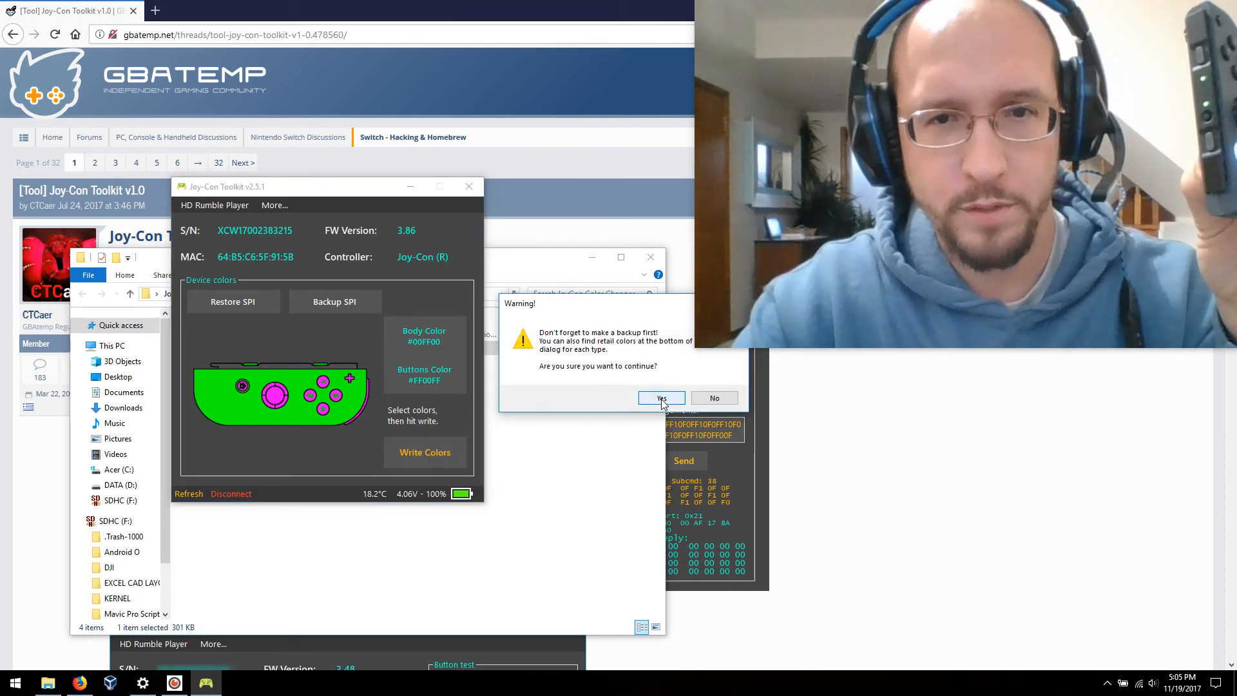
click(661, 398)
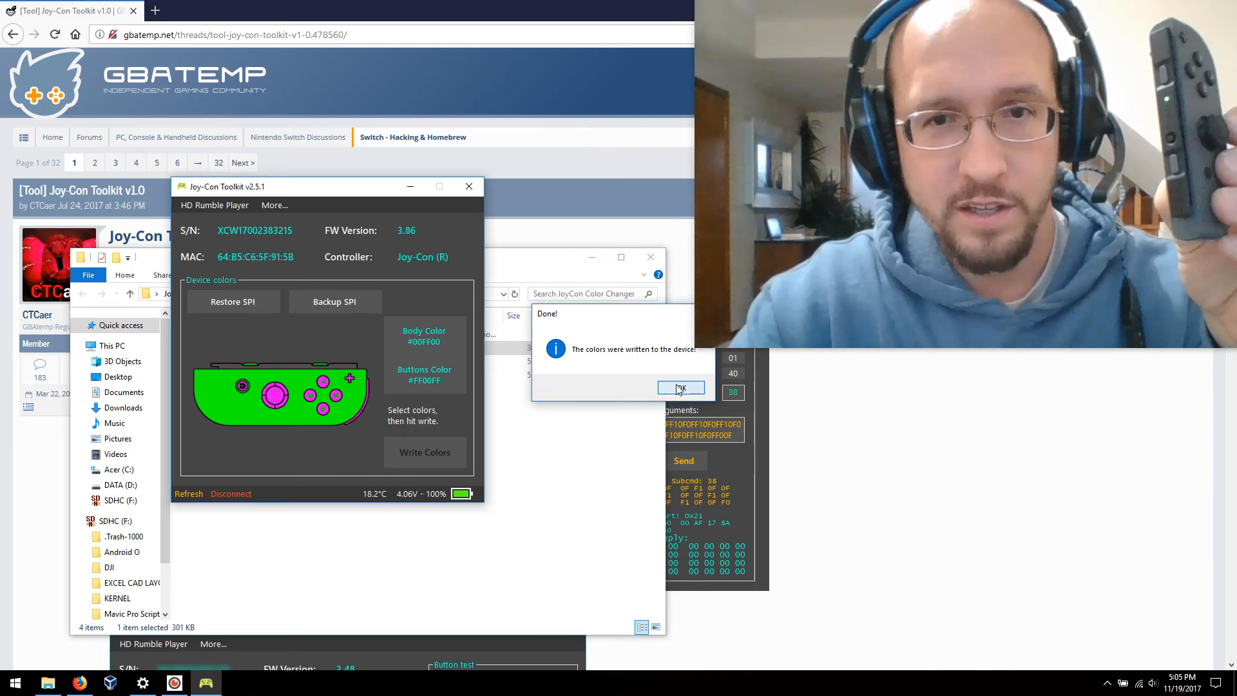
click(681, 388)
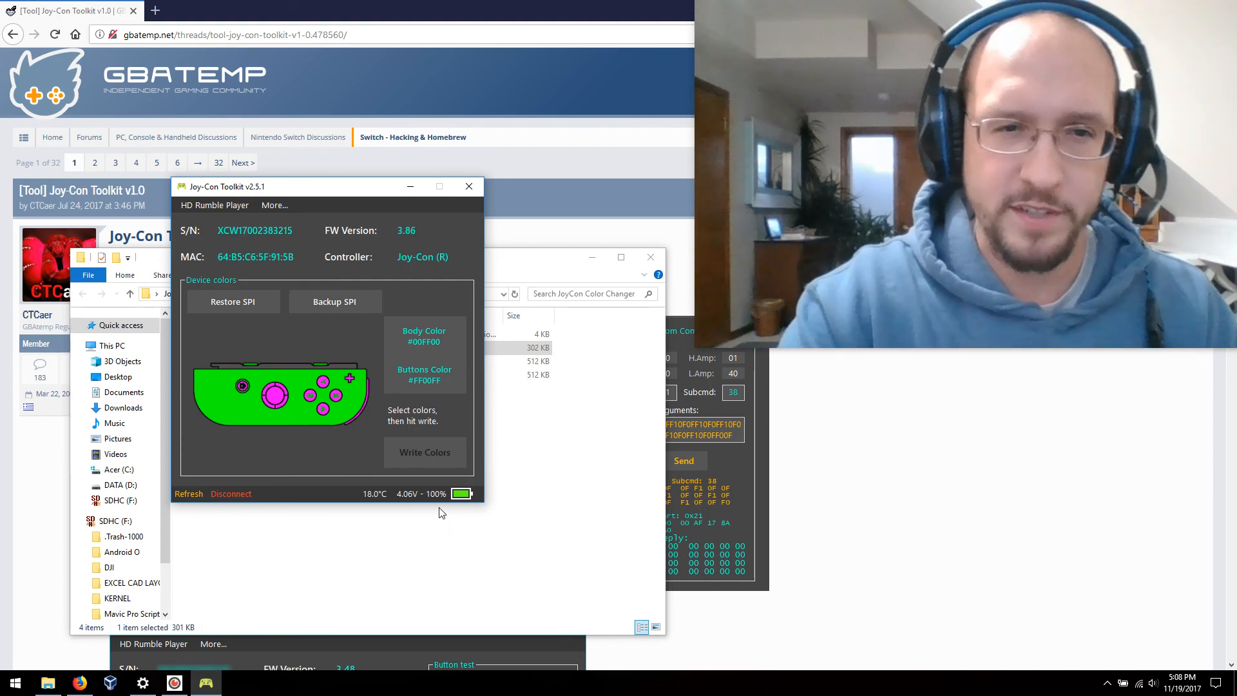
mouse_move(425, 500)
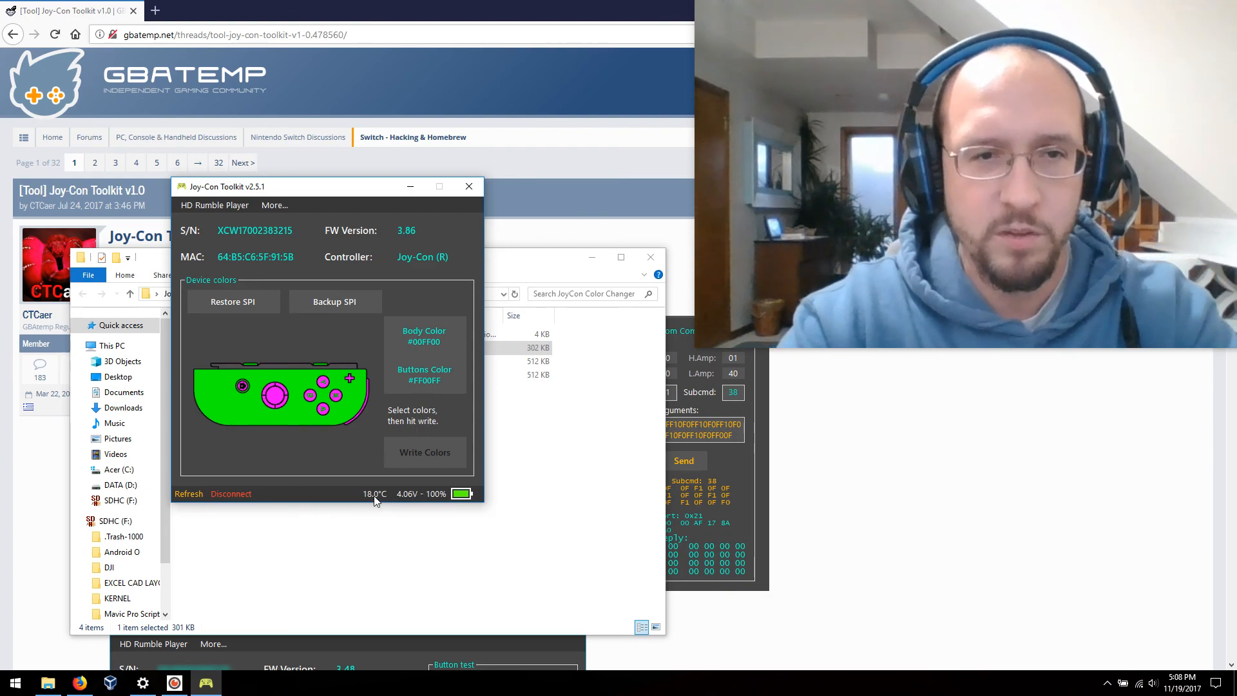
mouse_move(375, 500)
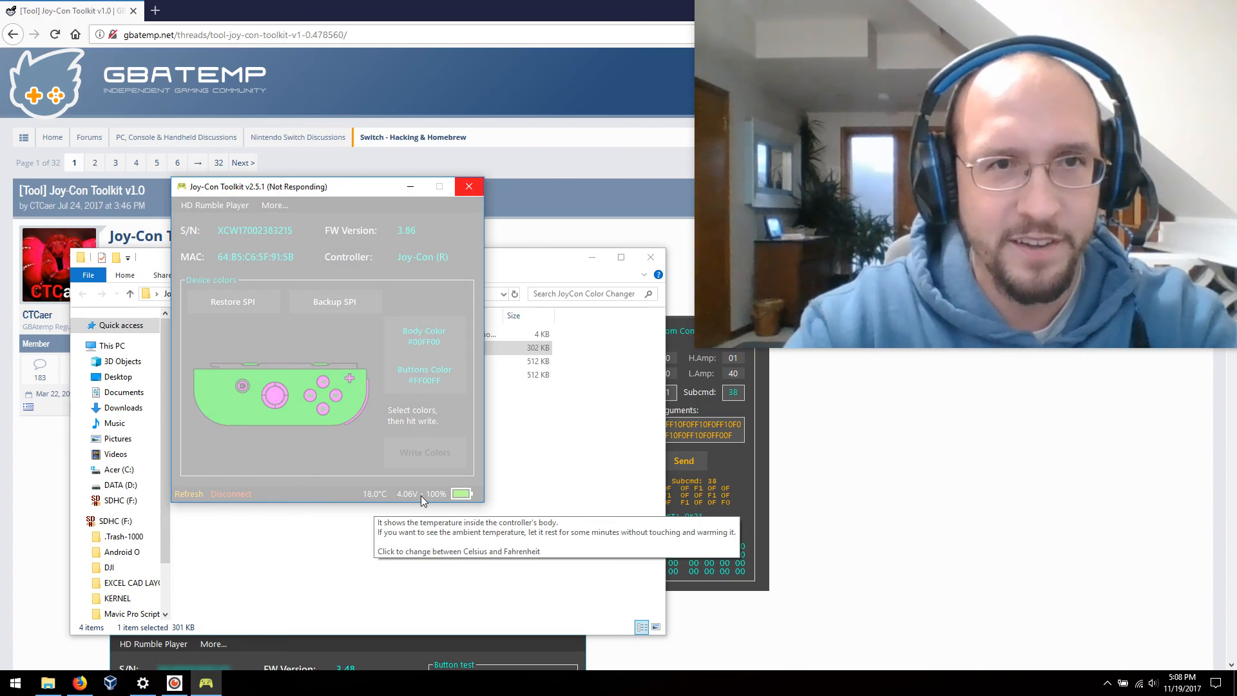
mouse_move(473, 194)
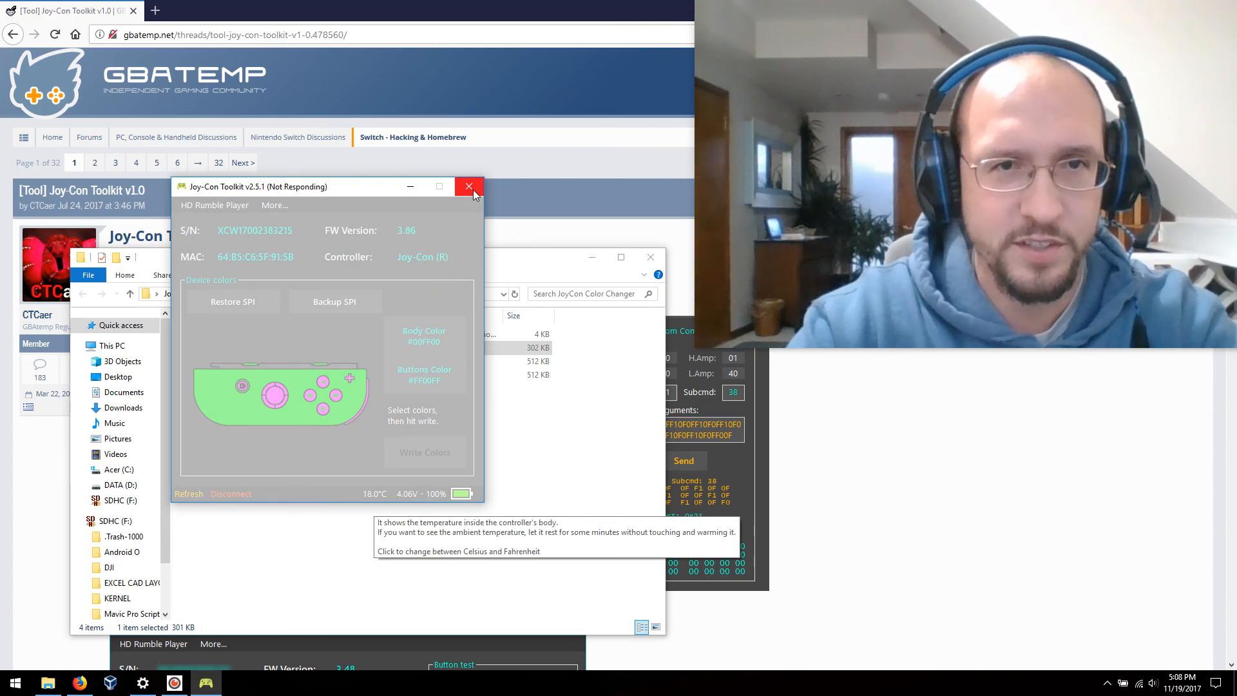
- Force-close the not-responding Joy-Con Toolkit window
click(469, 186)
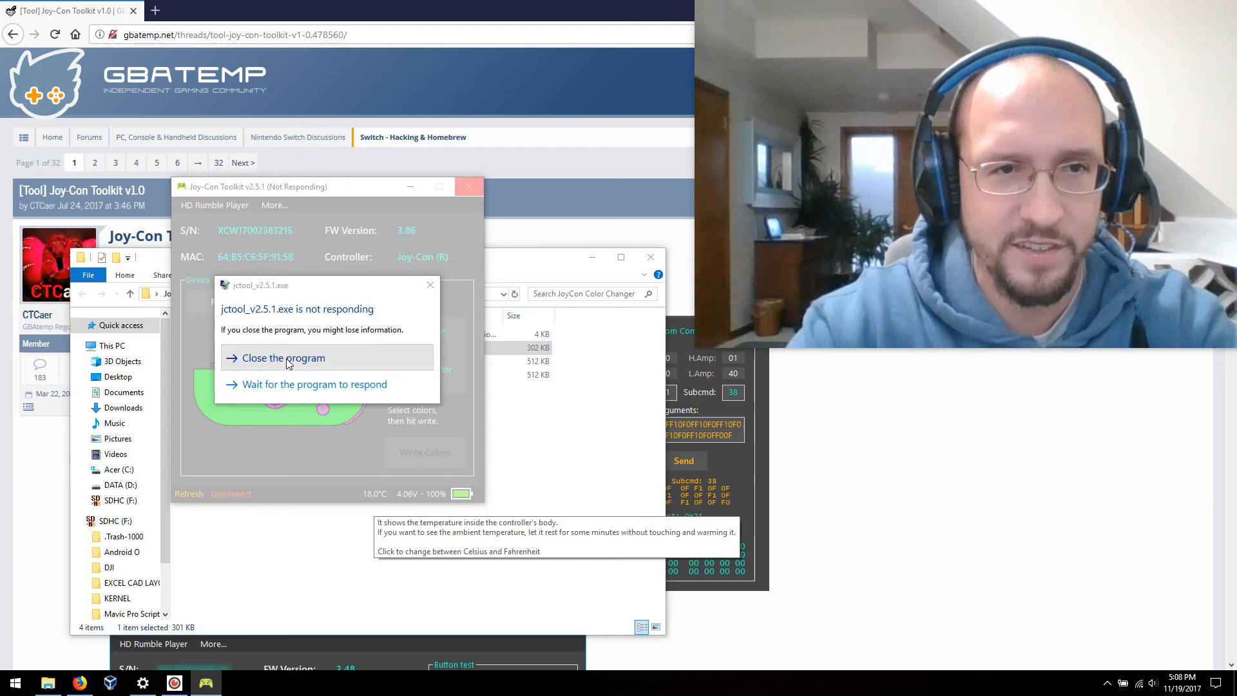
click(283, 358)
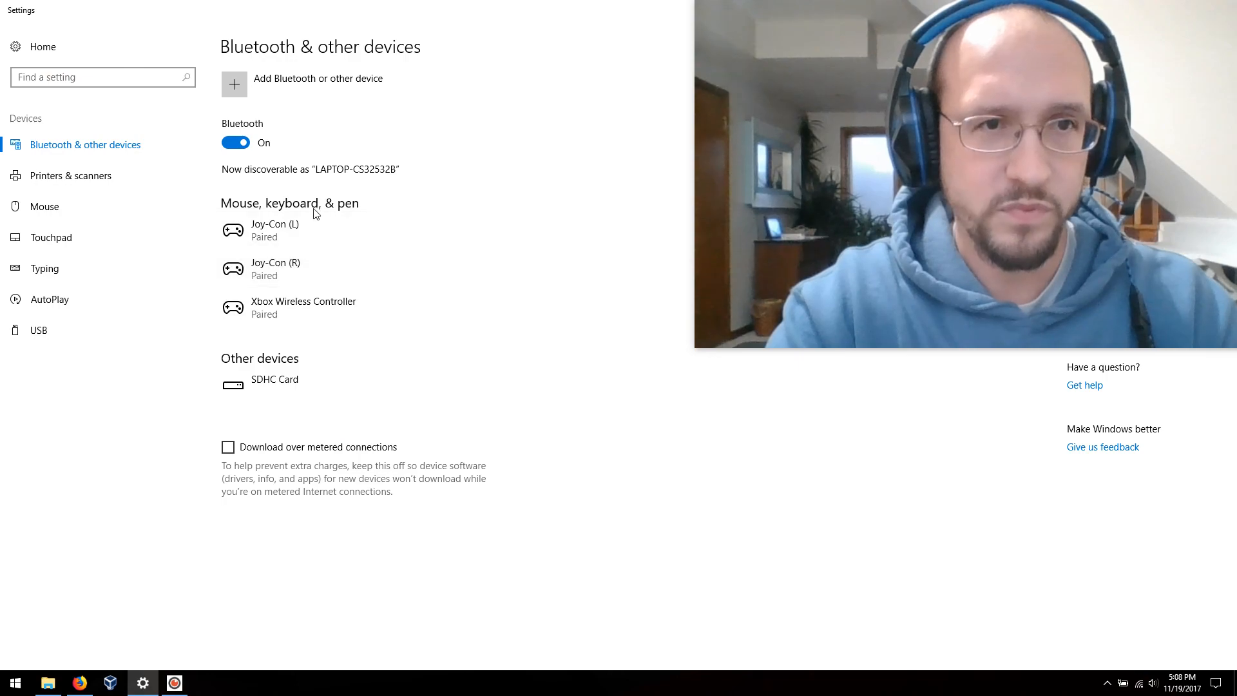
mouse_move(284, 274)
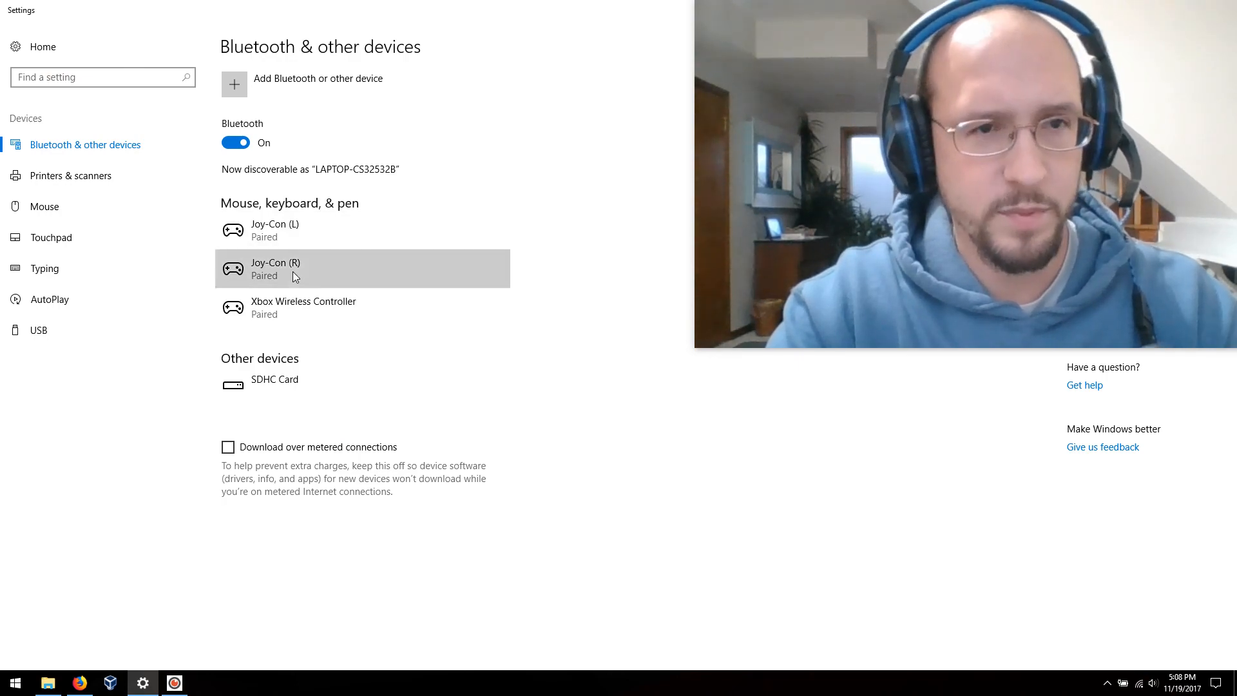
- Remove the Joy-Con (R) pairing and pair it again over Bluetooth
click(462, 310)
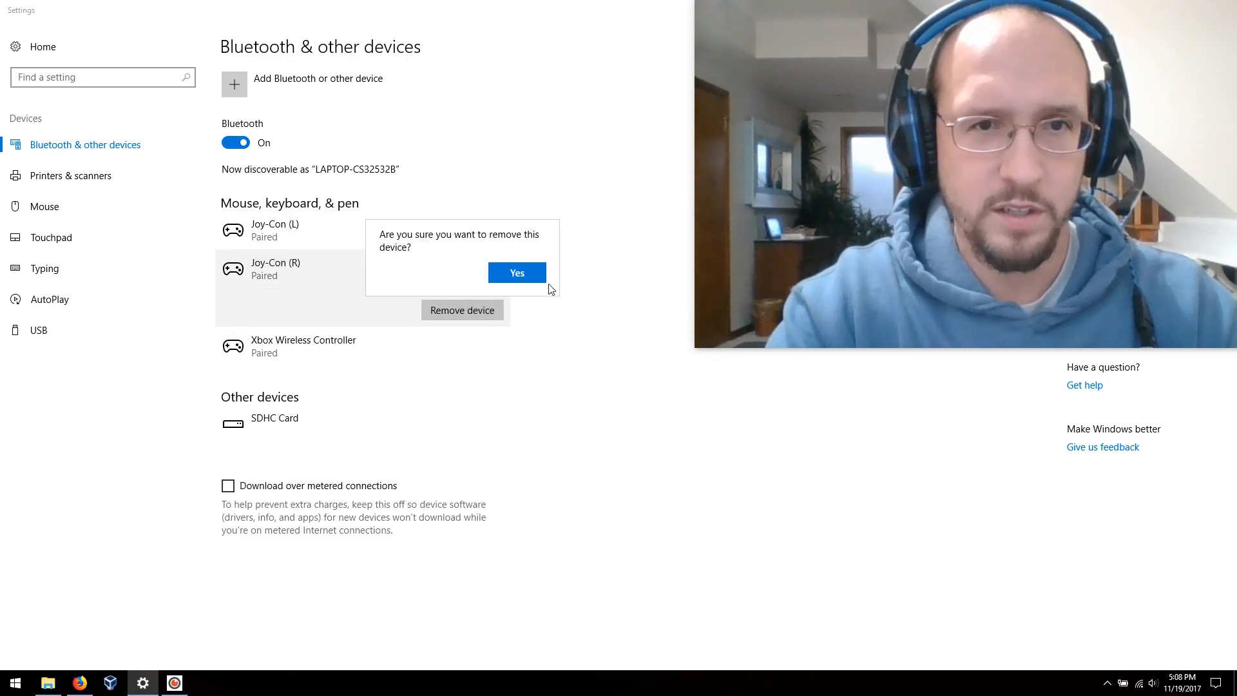
click(517, 273)
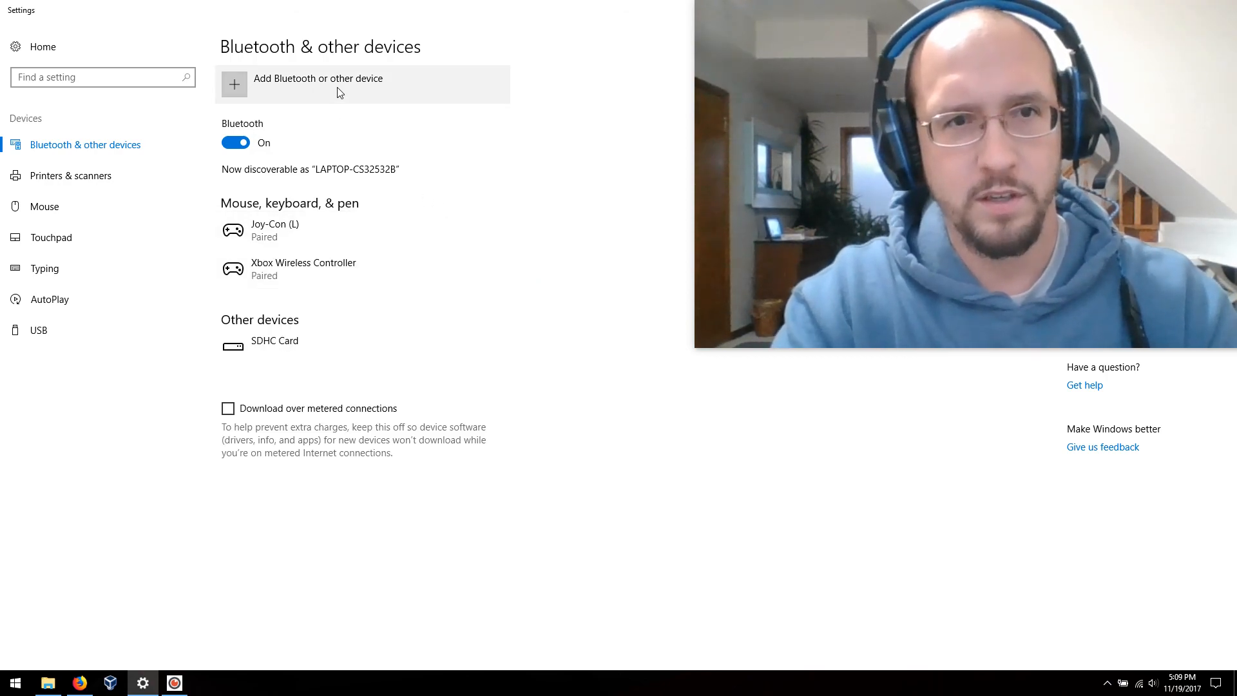
click(318, 84)
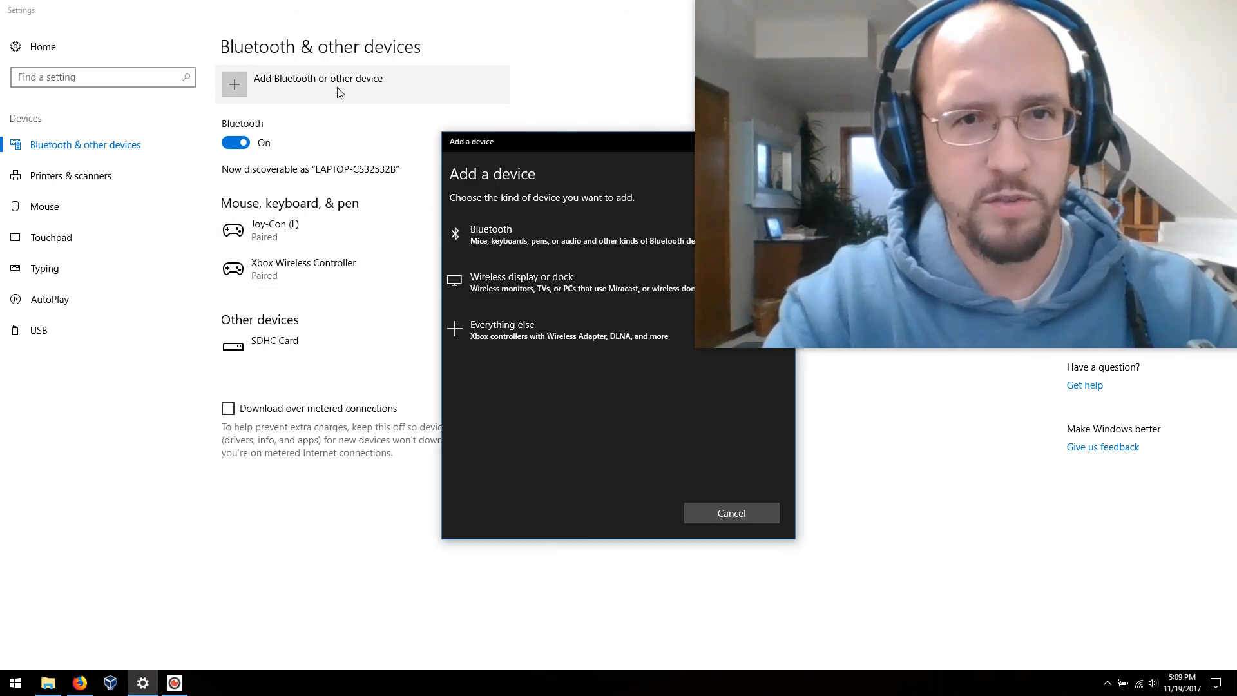
click(491, 234)
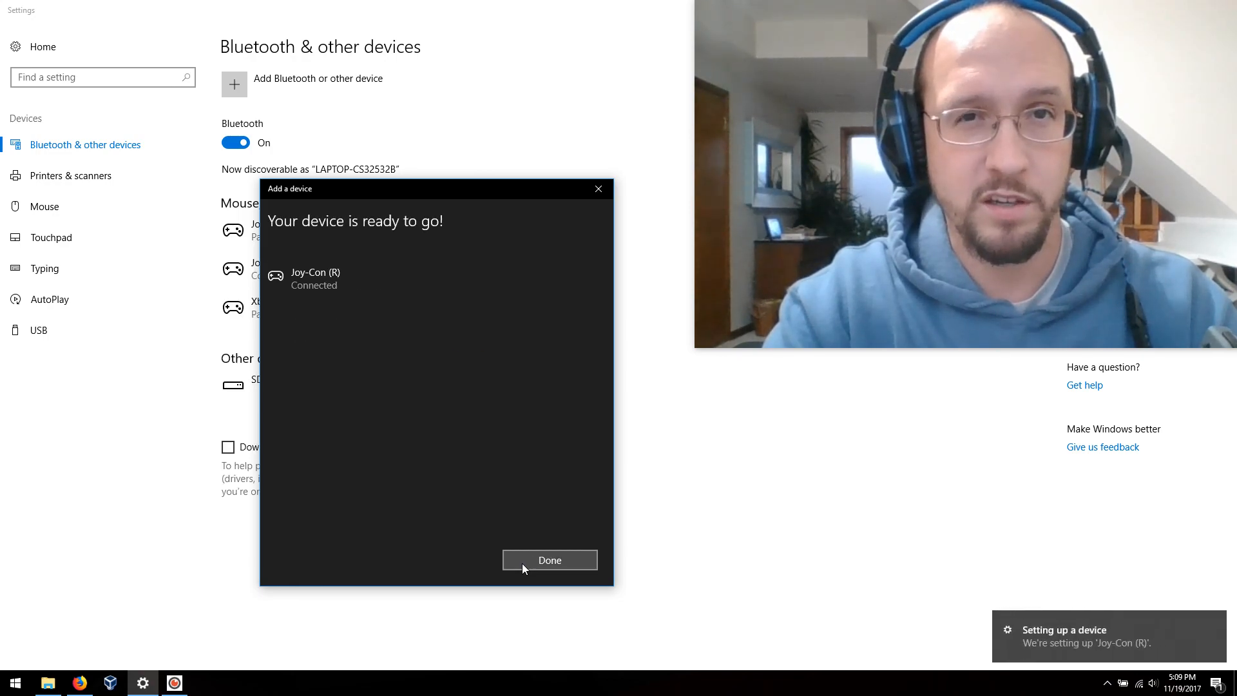
click(550, 560)
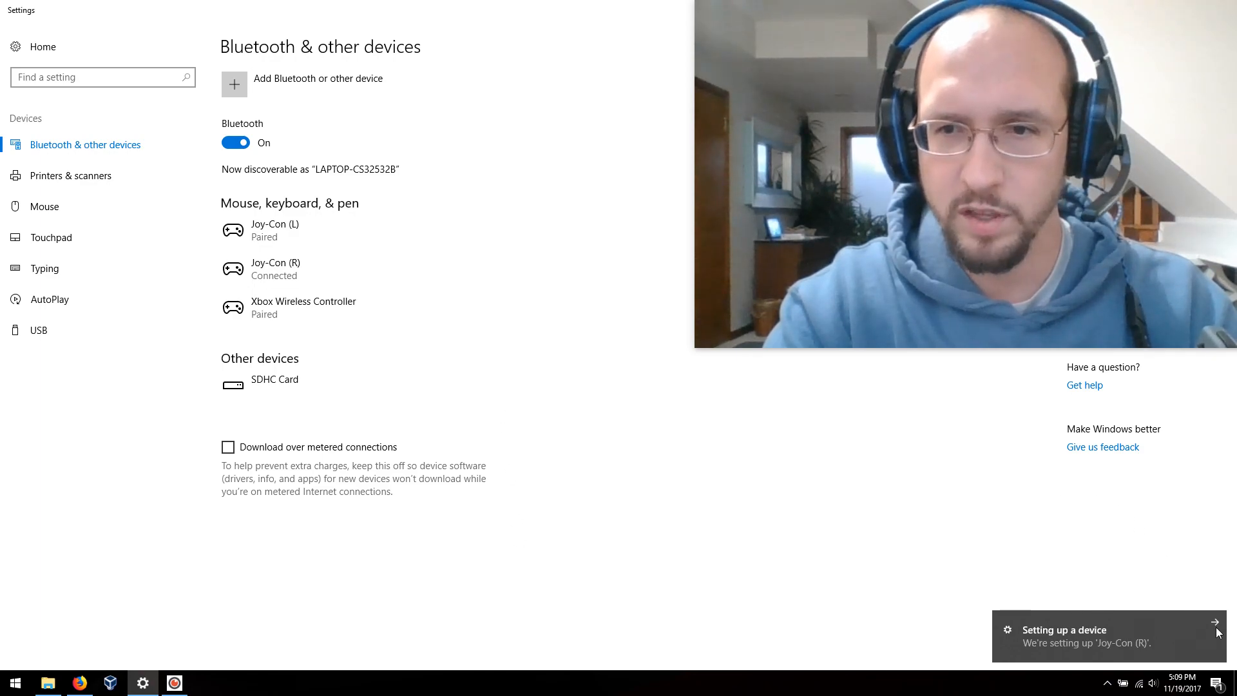
click(1215, 623)
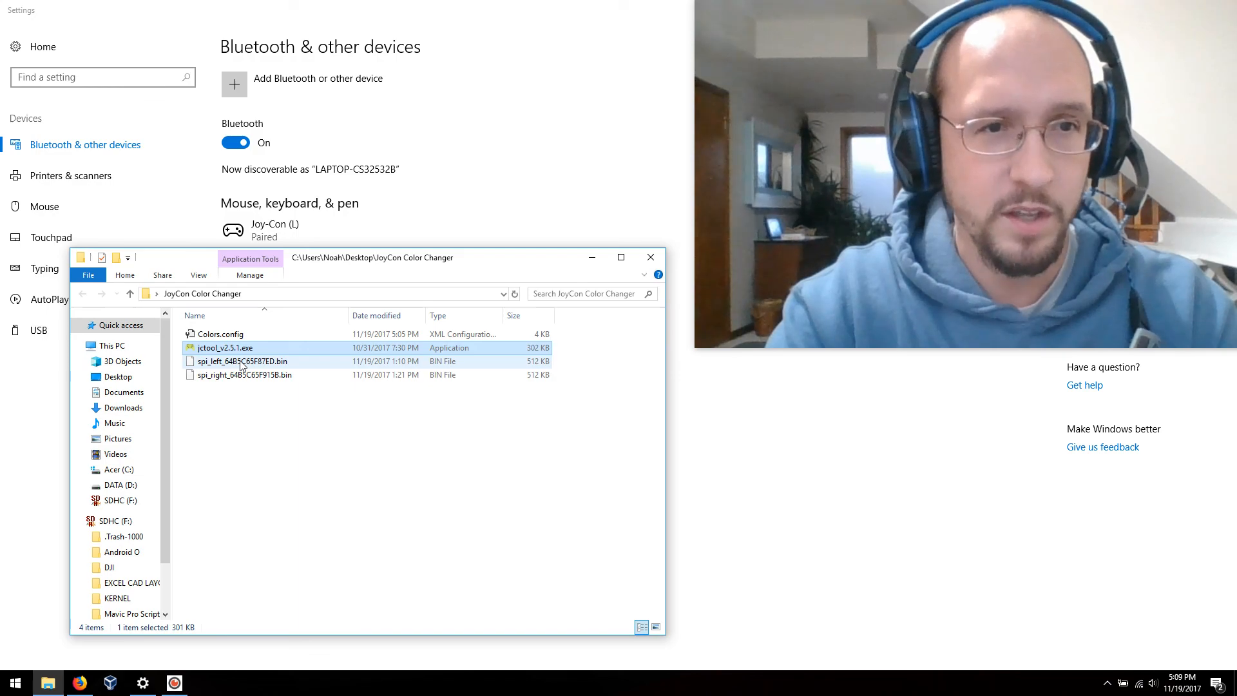
- Relaunch the toolkit on the right Joy-Con and play the easter egg tune
double_click(225, 347)
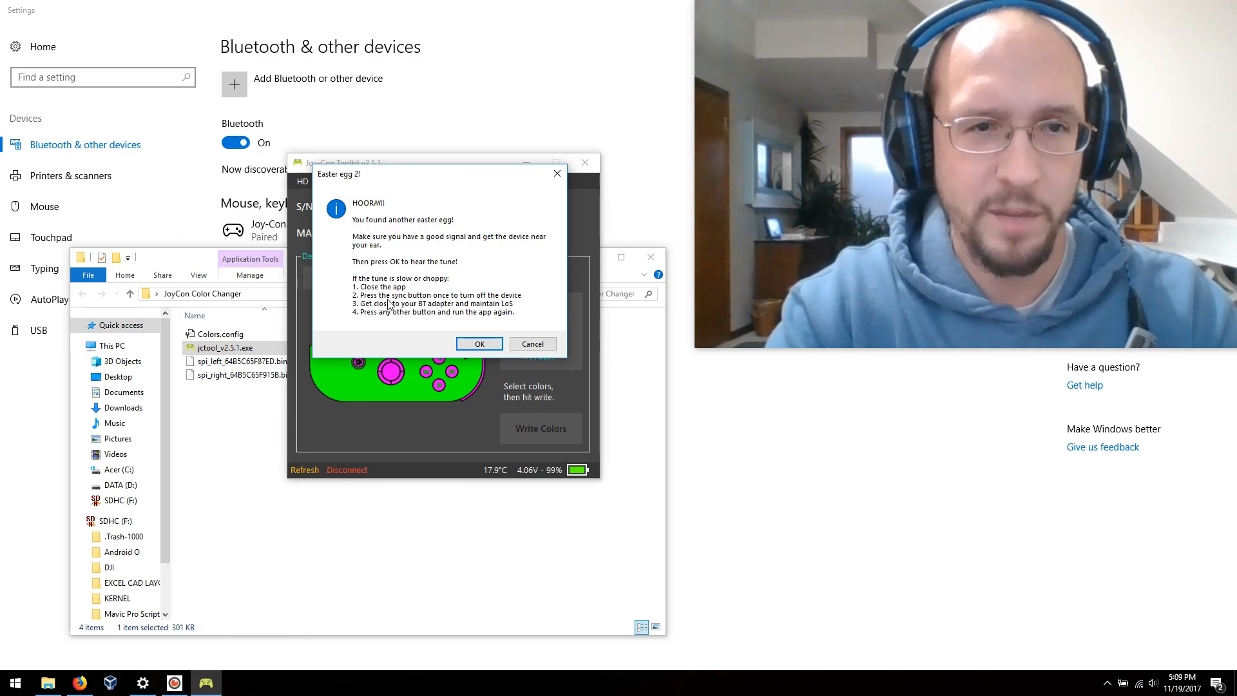
mouse_move(398, 324)
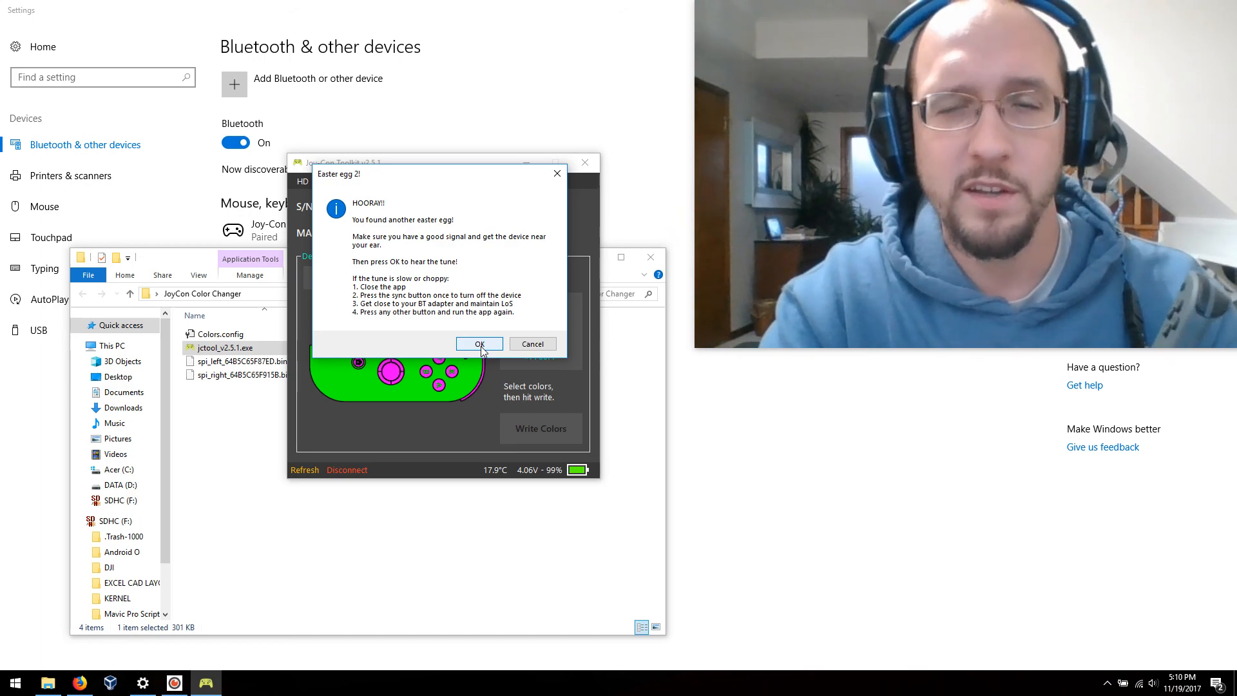
click(479, 344)
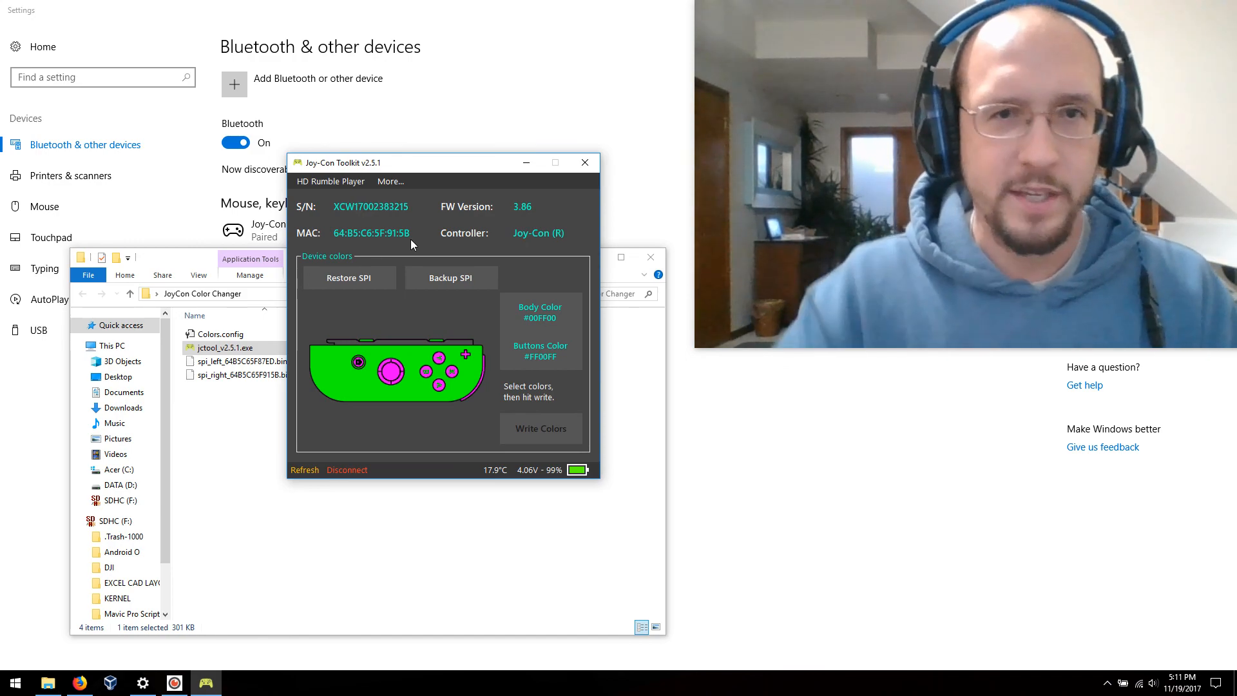
mouse_move(344, 185)
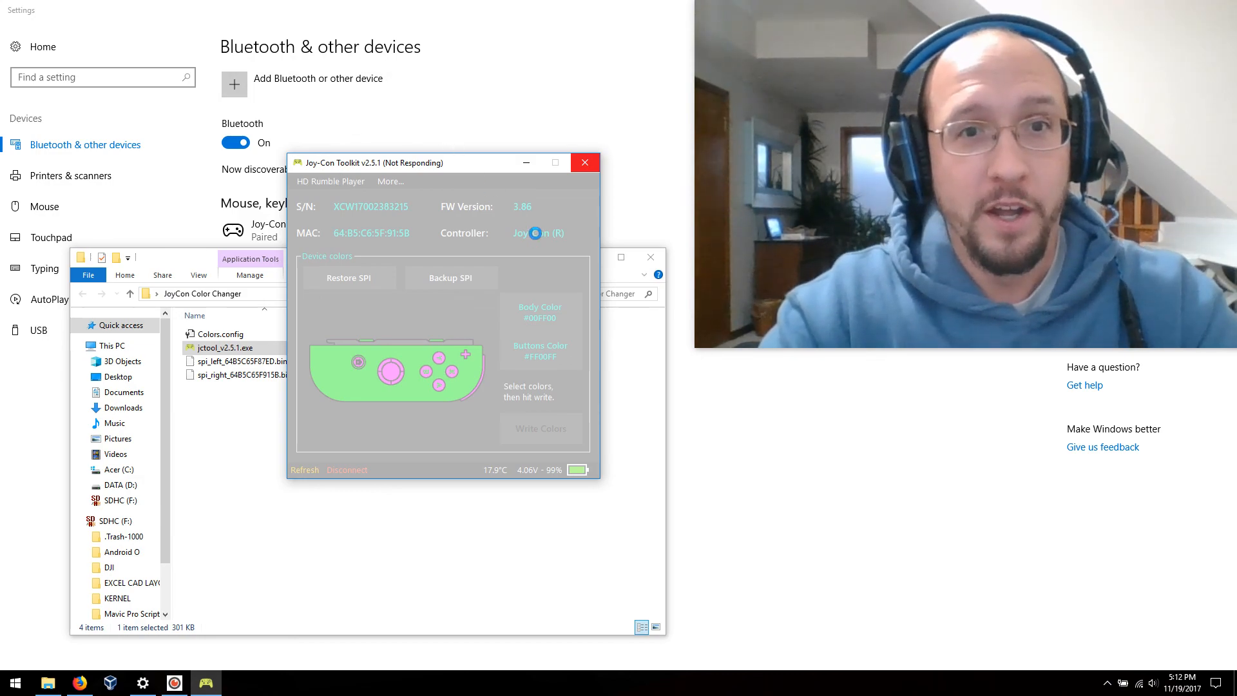
- Force-close the frozen toolkit through Windows' 'Close the program' option
click(584, 161)
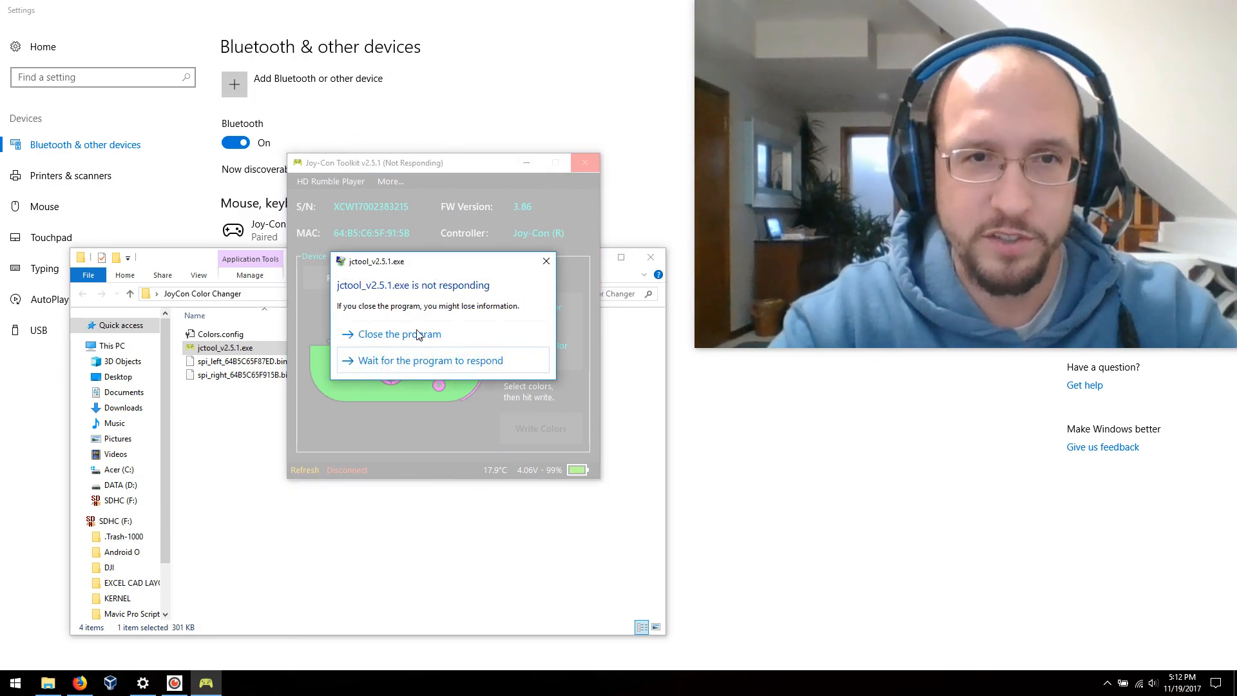
click(397, 334)
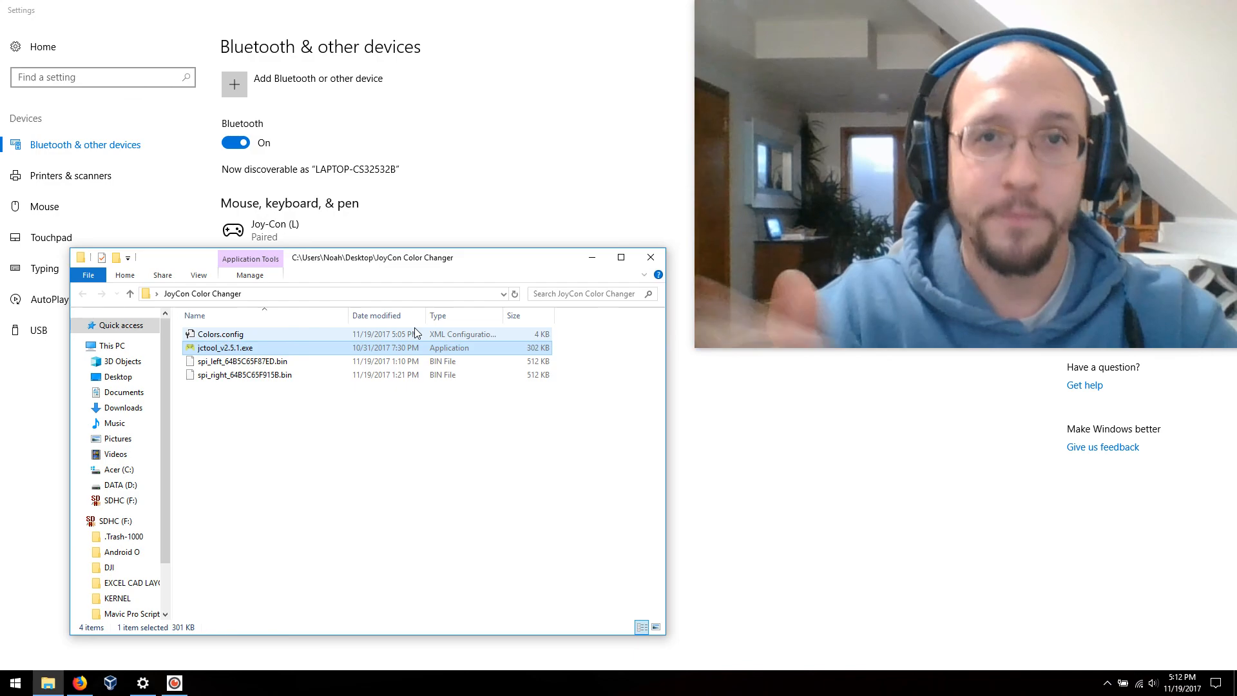